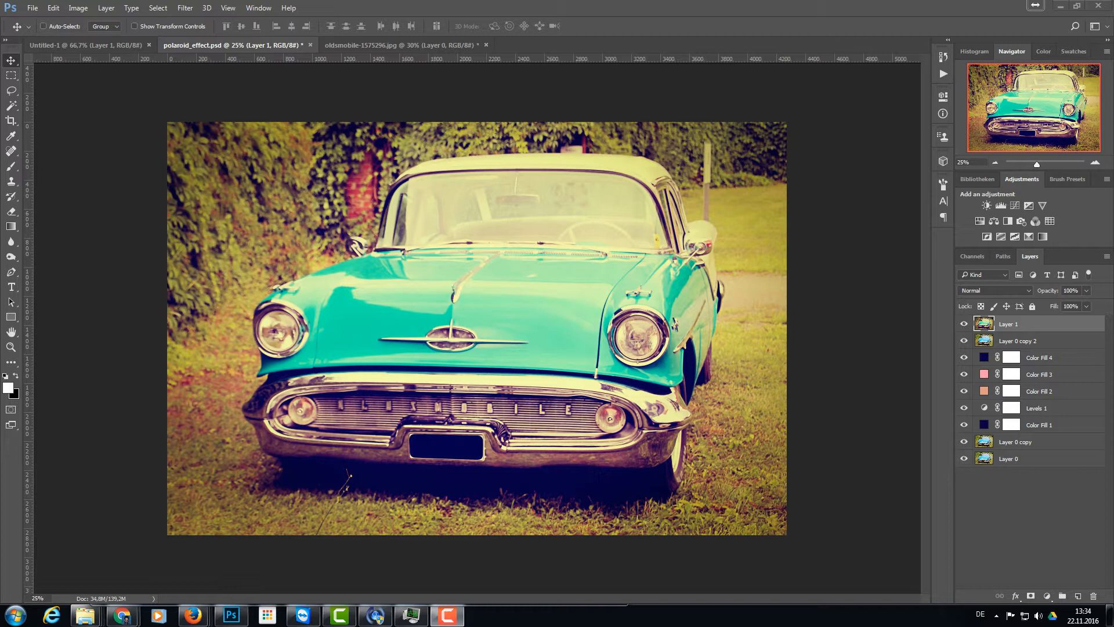
Step: Bring the original oldsmobile-1575296.jpg photo document to the front
click(384, 45)
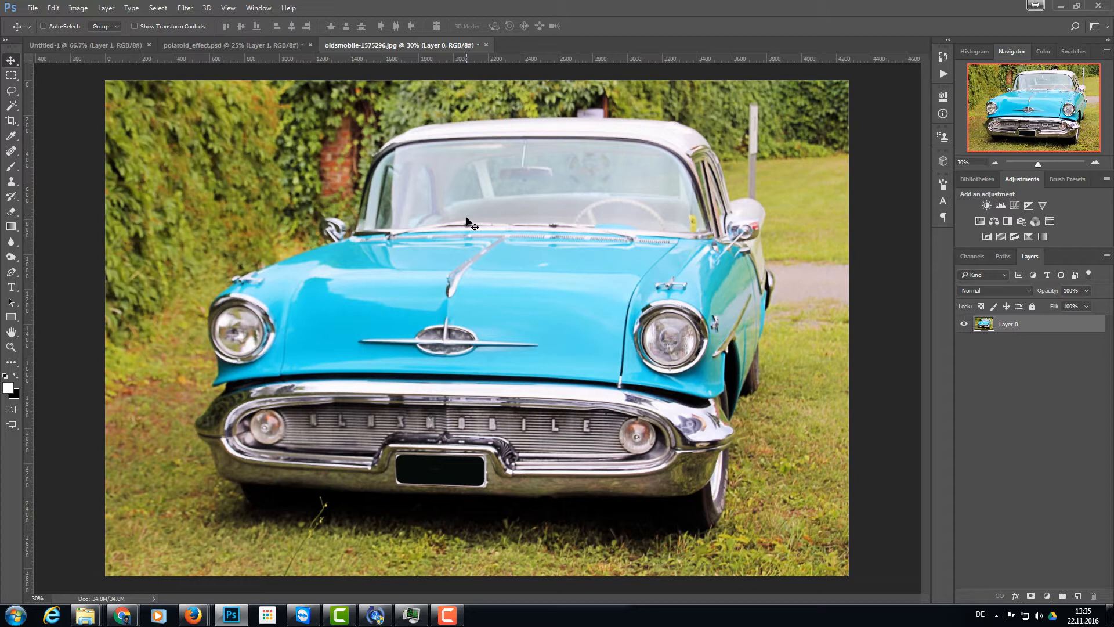
mouse_move(1036, 330)
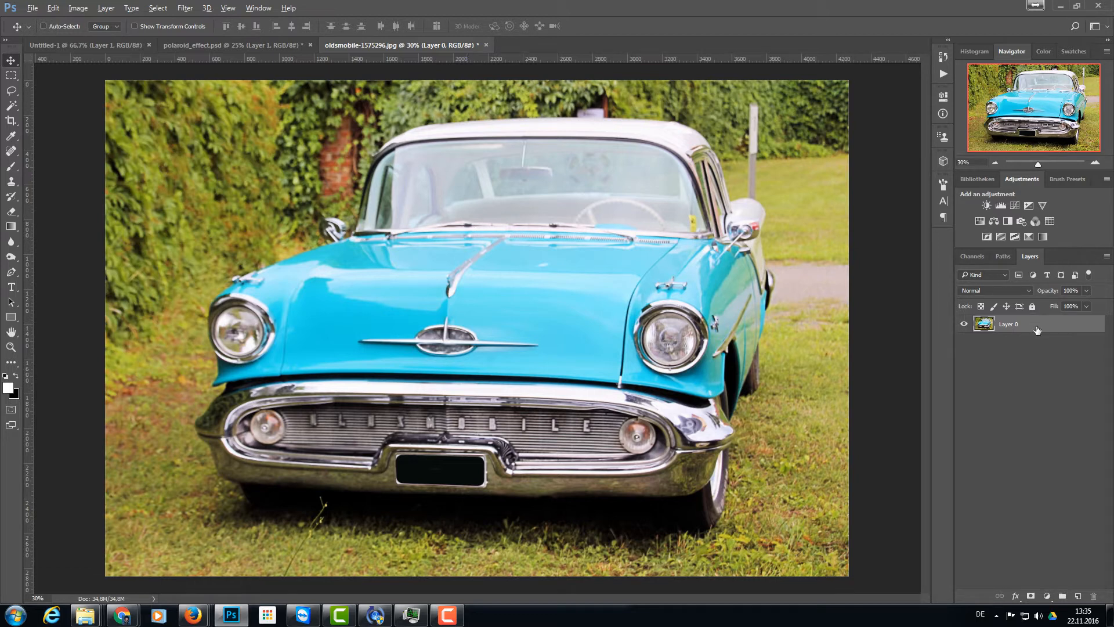
Step: Duplicate Layer 0 with Ctrl+J and set the copy's blend mode to Soft Light
key(ctrl+j)
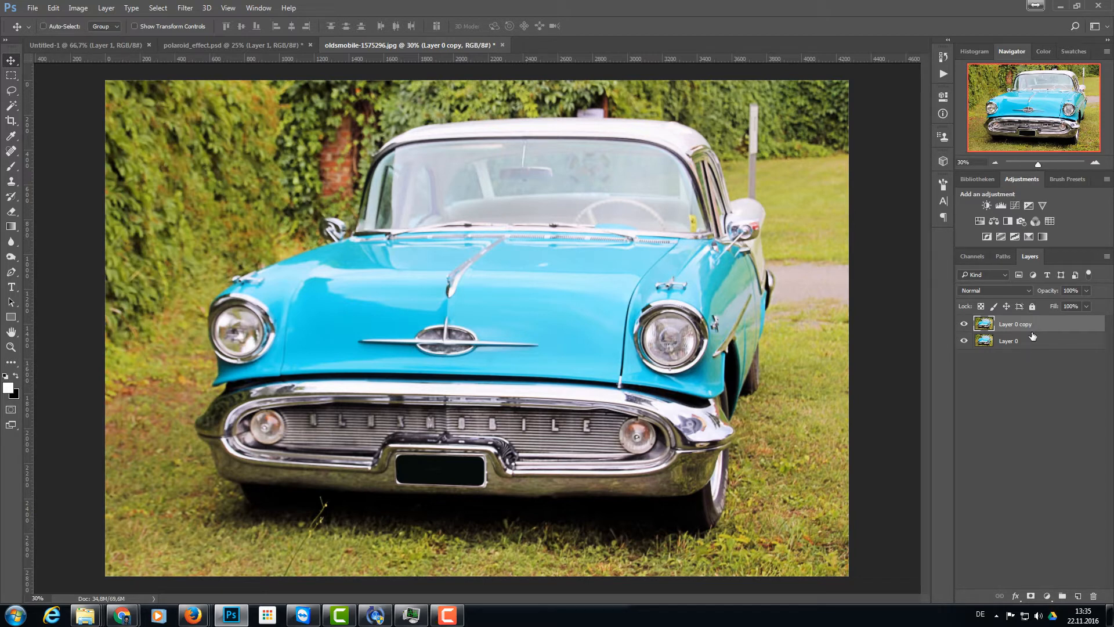
right_click(1015, 324)
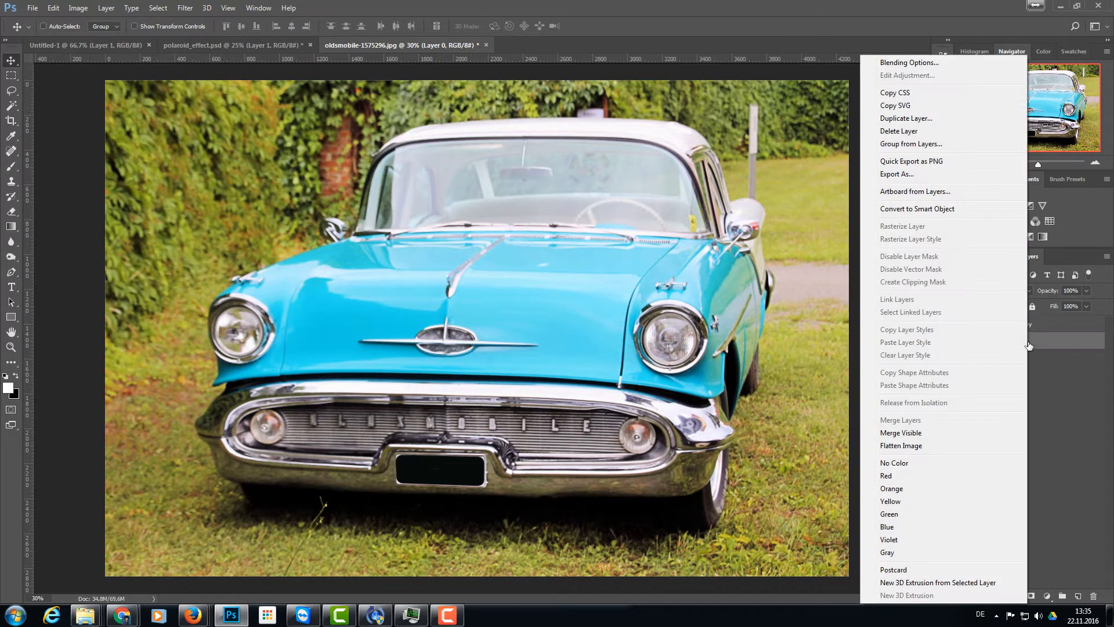
mouse_move(941, 127)
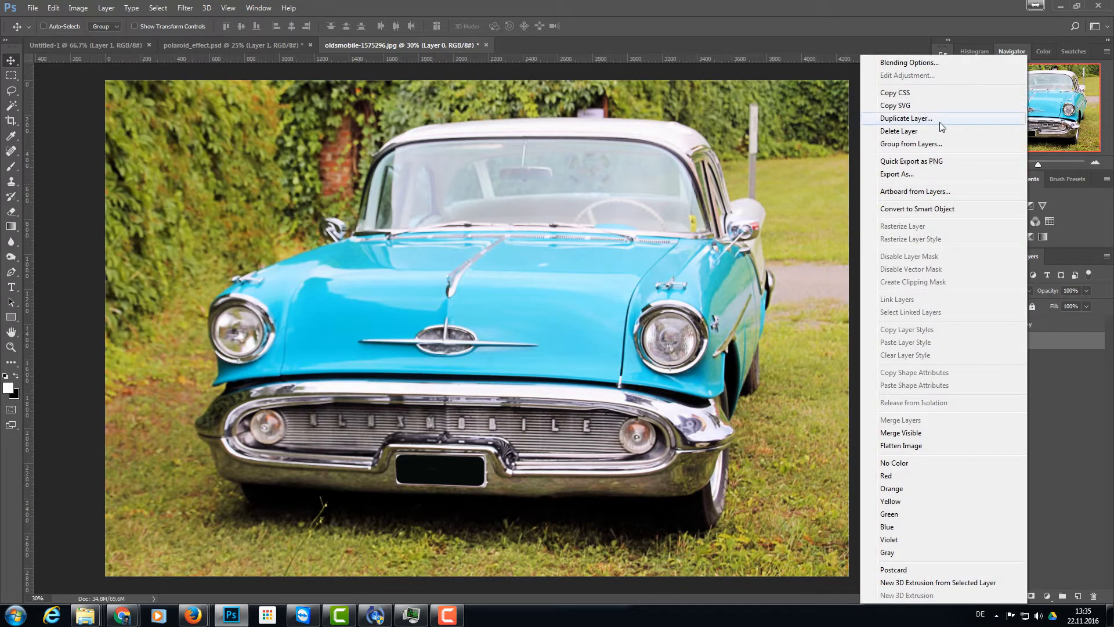
click(906, 118)
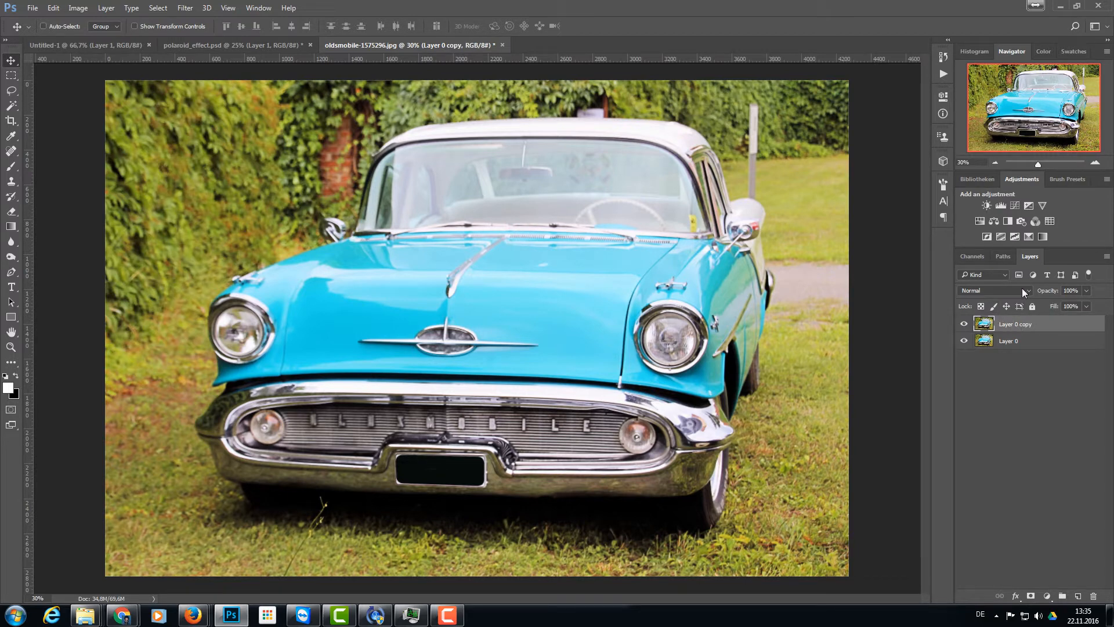
click(995, 290)
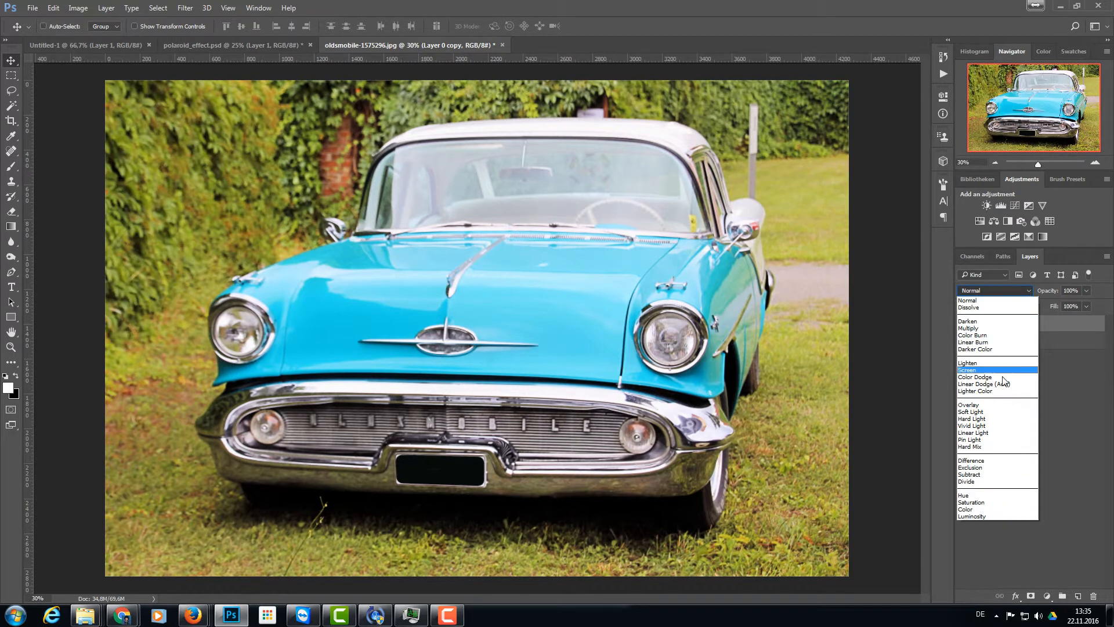
click(971, 412)
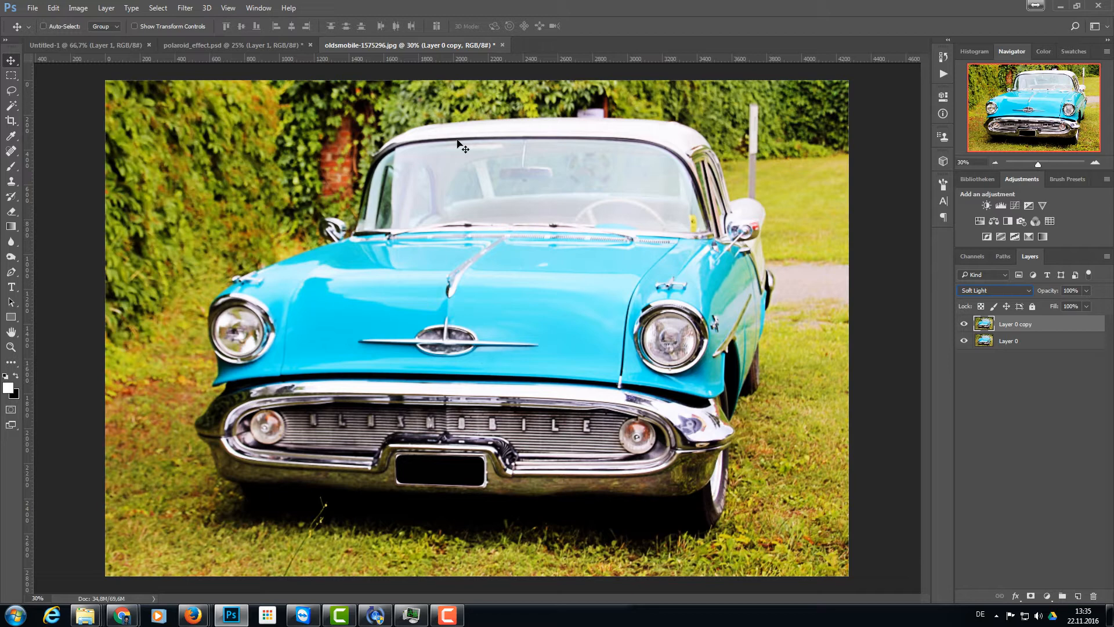
mouse_move(817, 544)
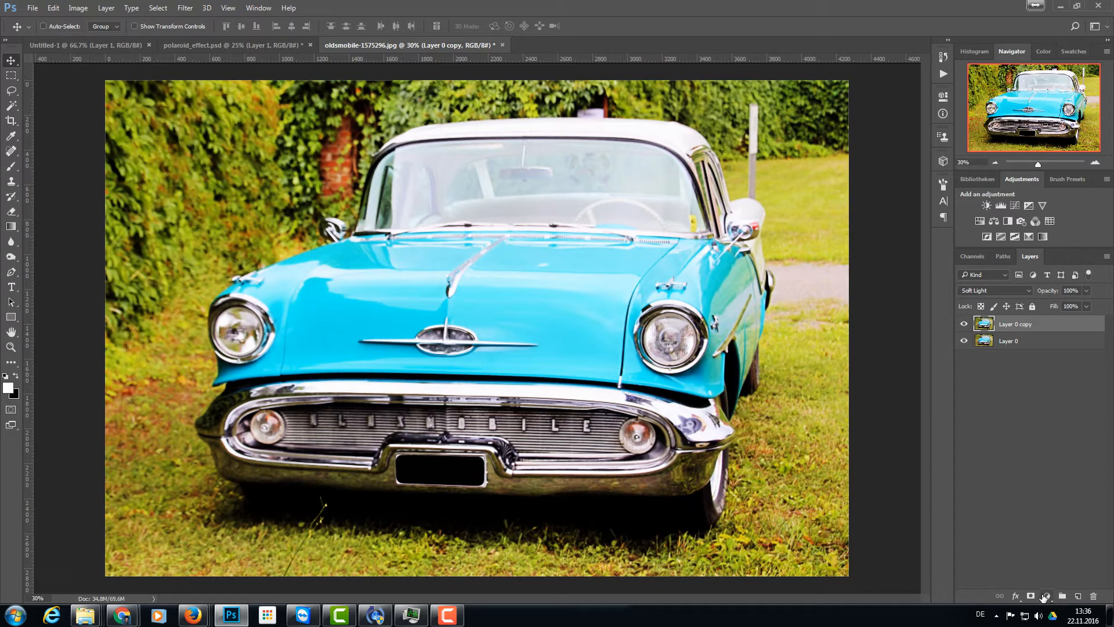
Step: Add a 070142 navy Solid Color fill layer blended in Exclusion mode
click(1016, 341)
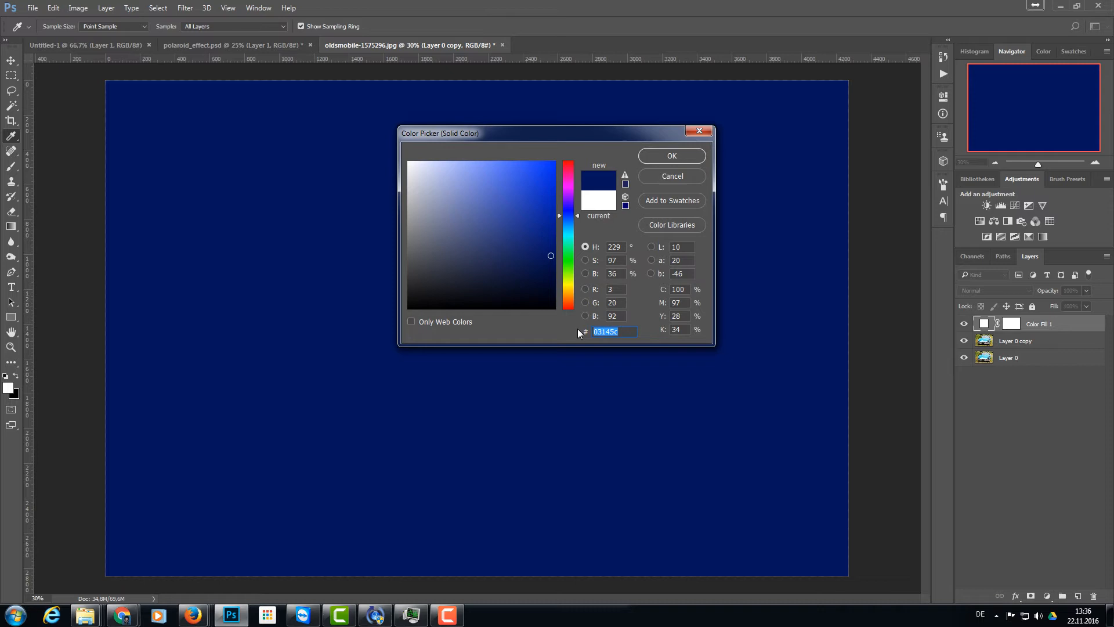
text(070142)
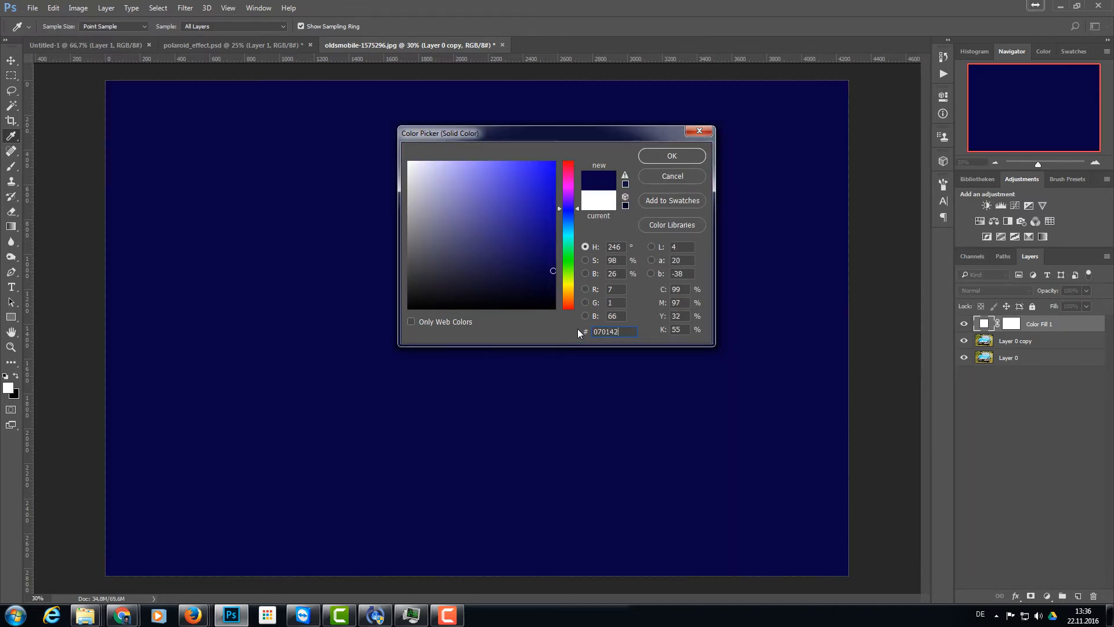
click(671, 155)
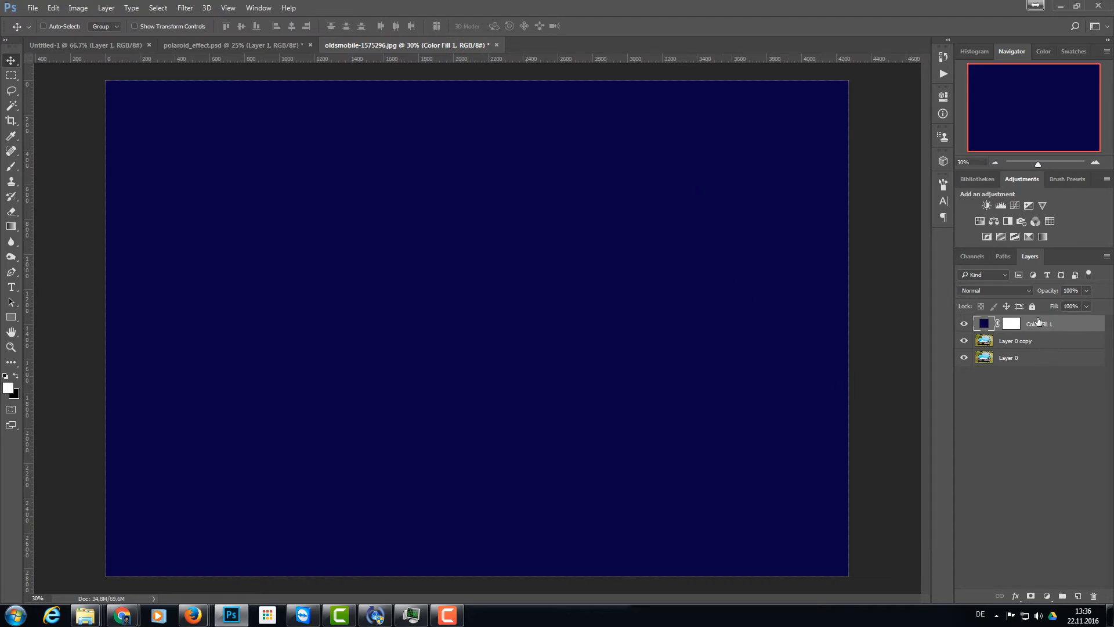
click(993, 291)
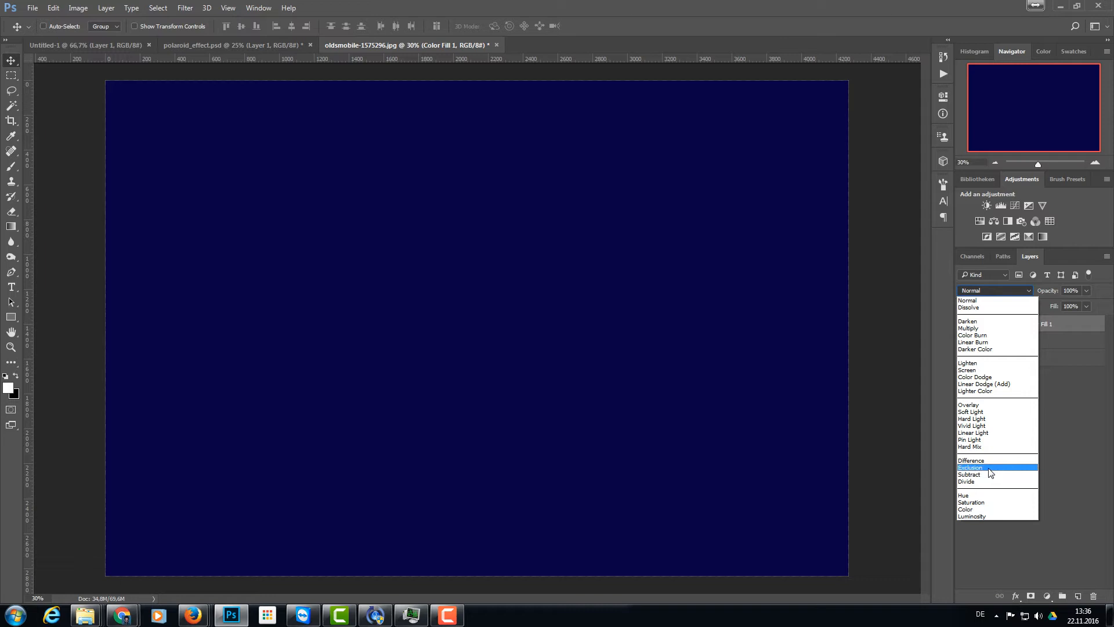
click(972, 467)
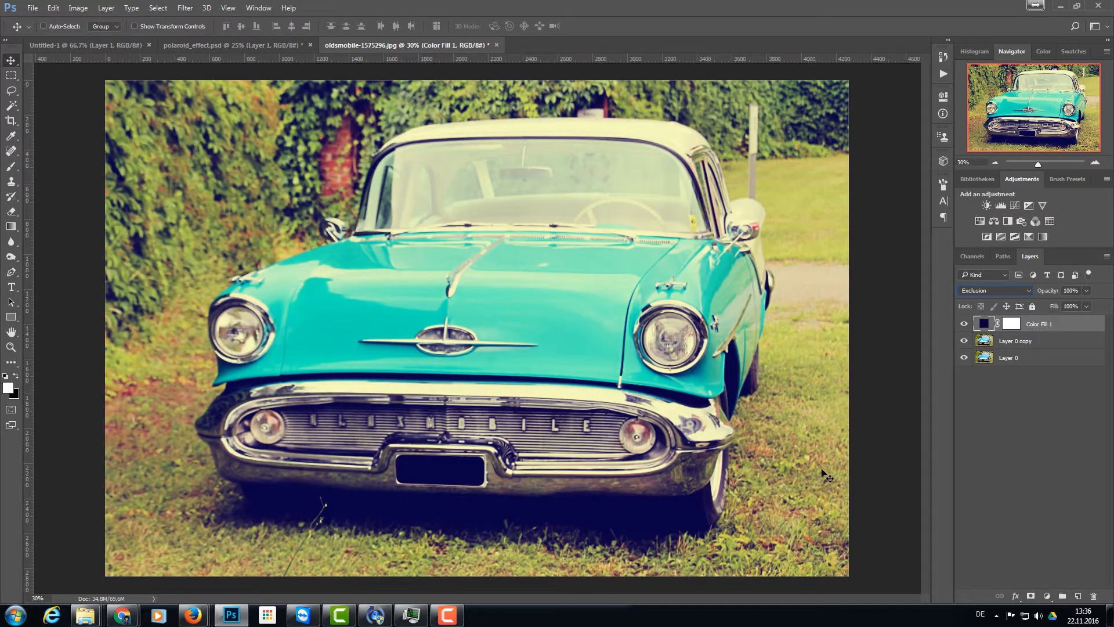
mouse_move(785, 450)
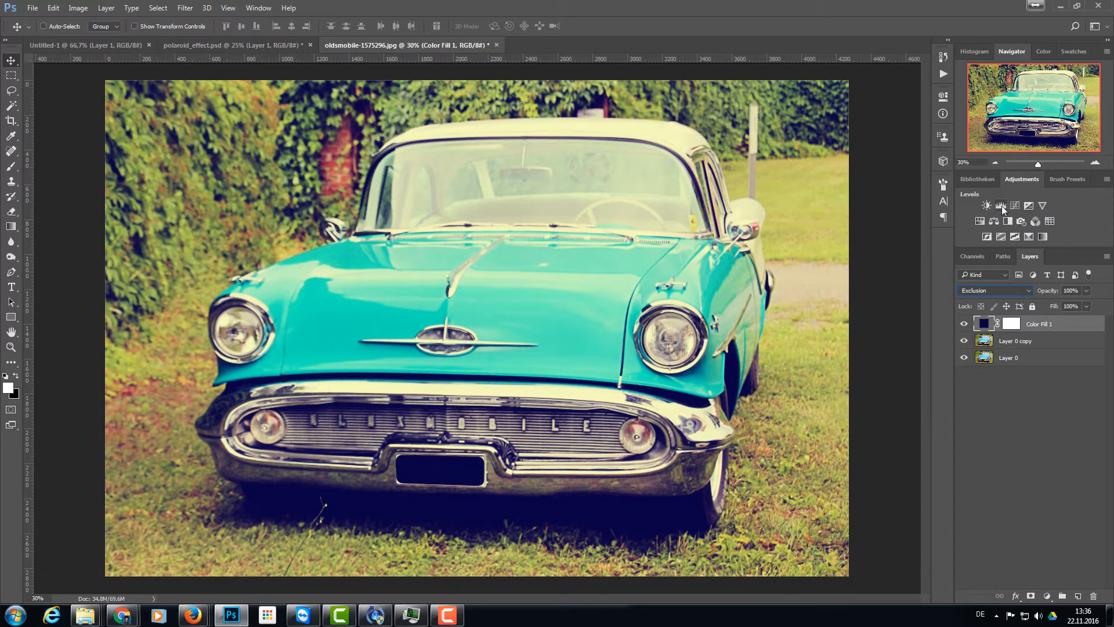
mouse_move(1000, 205)
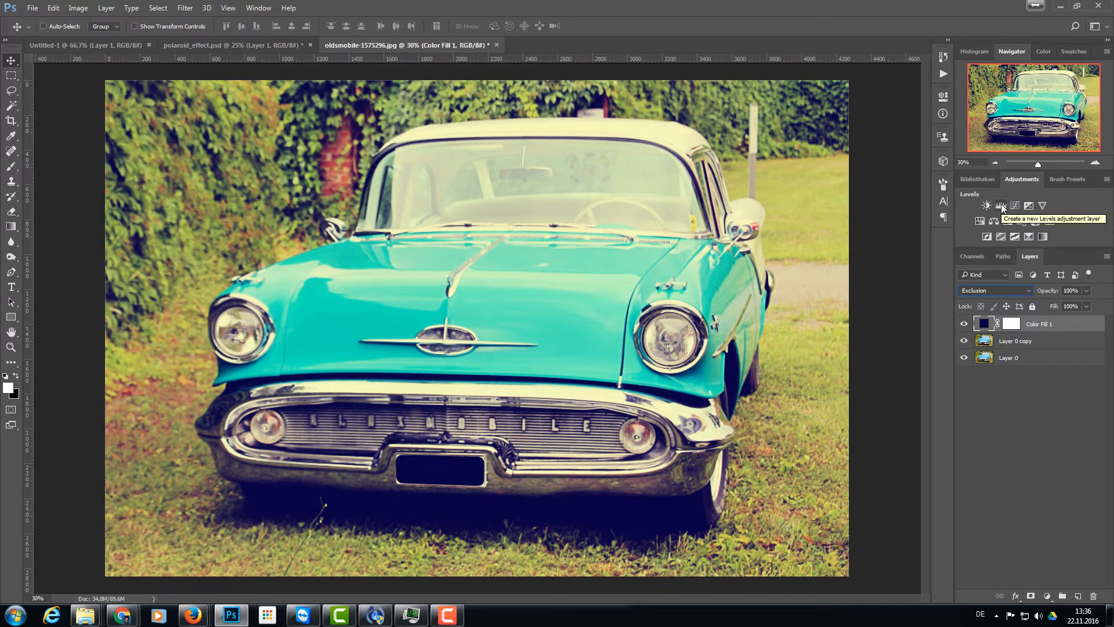
Step: Add a Levels adjustment with black input at 32 and output black at 19
click(1001, 205)
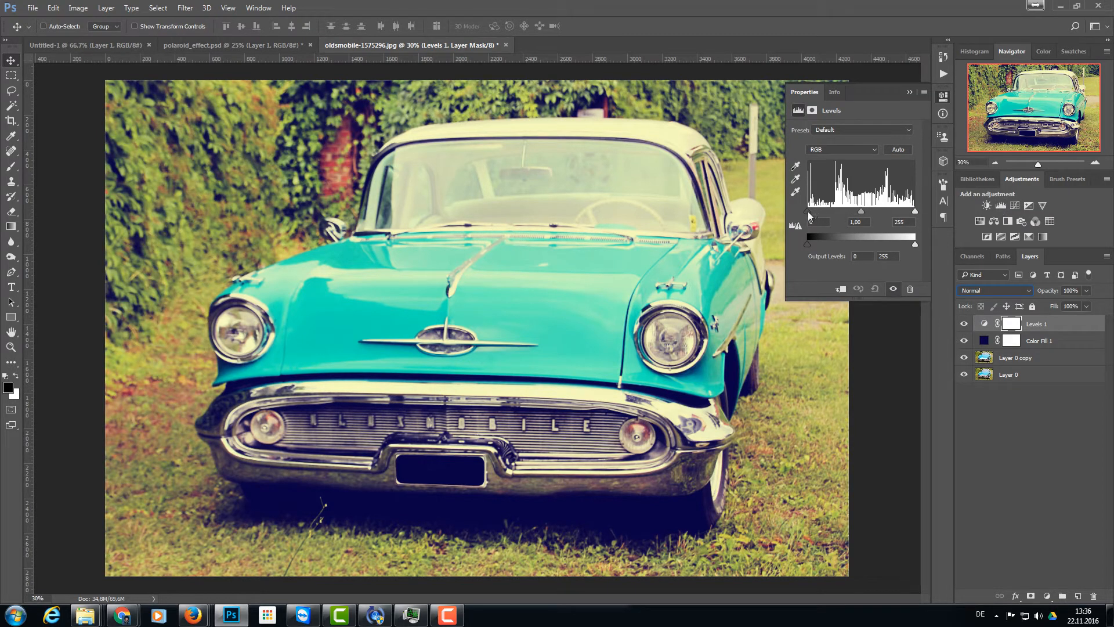
drag(798, 226, 815, 226)
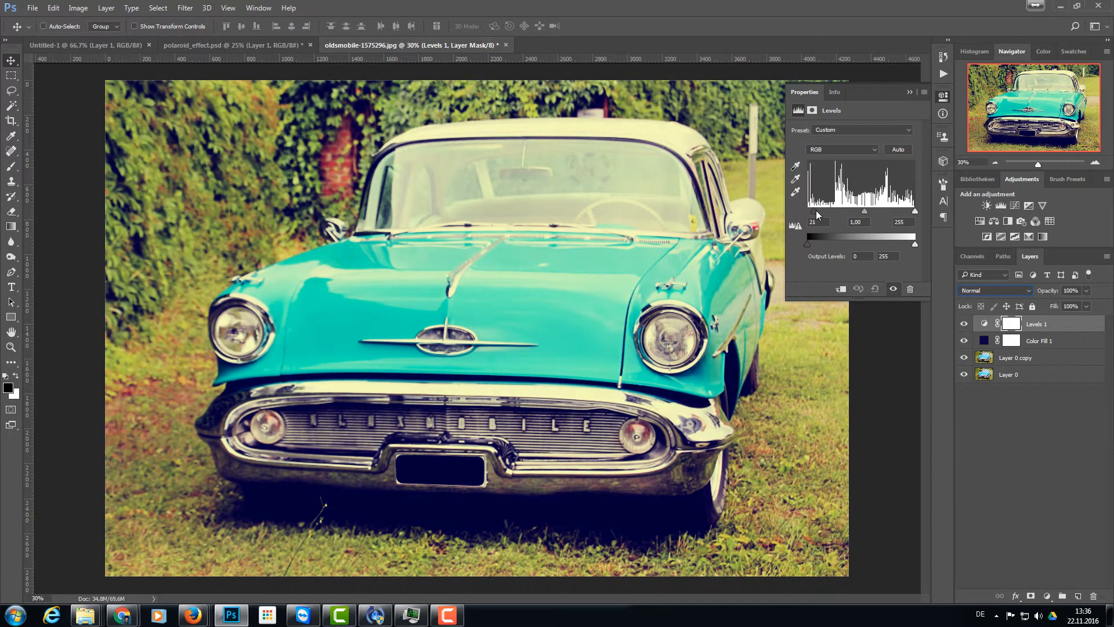
drag(807, 231, 815, 231)
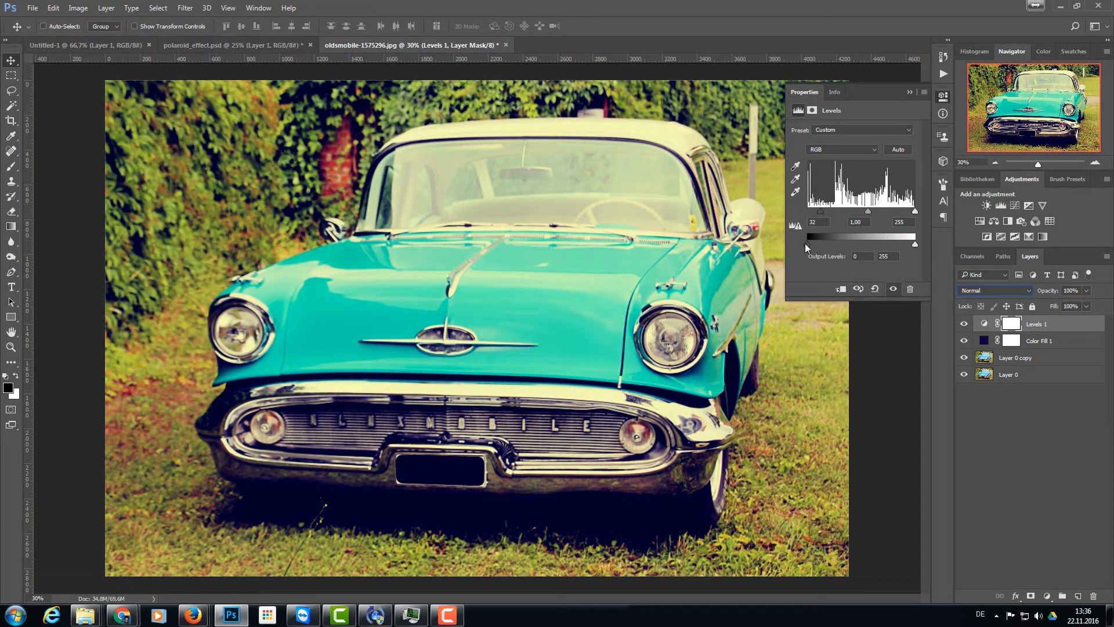
drag(807, 245, 819, 245)
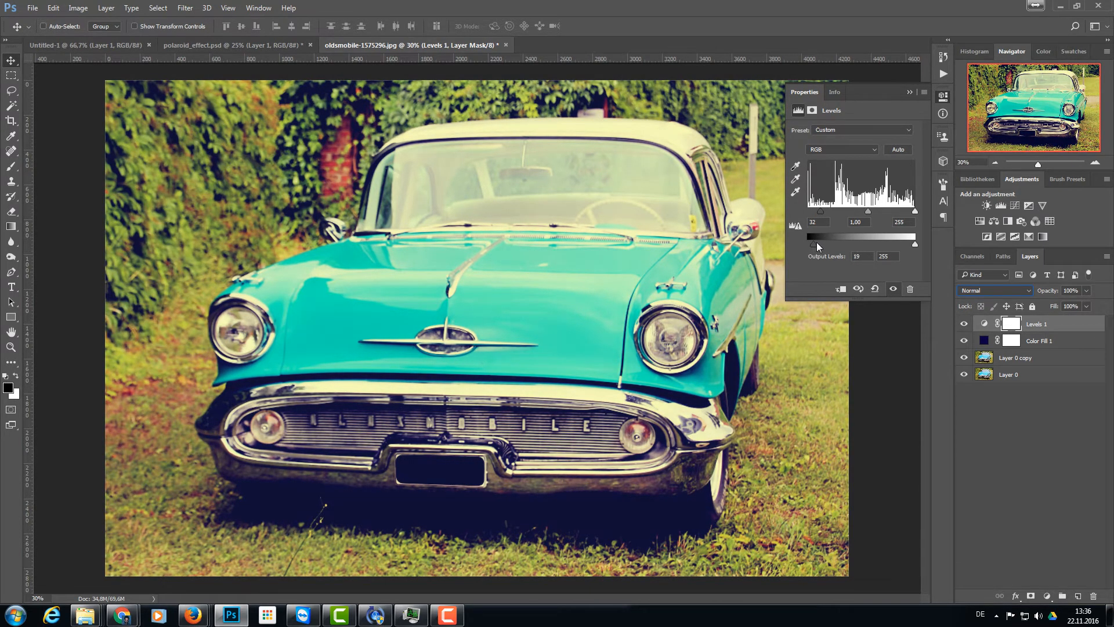
drag(811, 245, 814, 245)
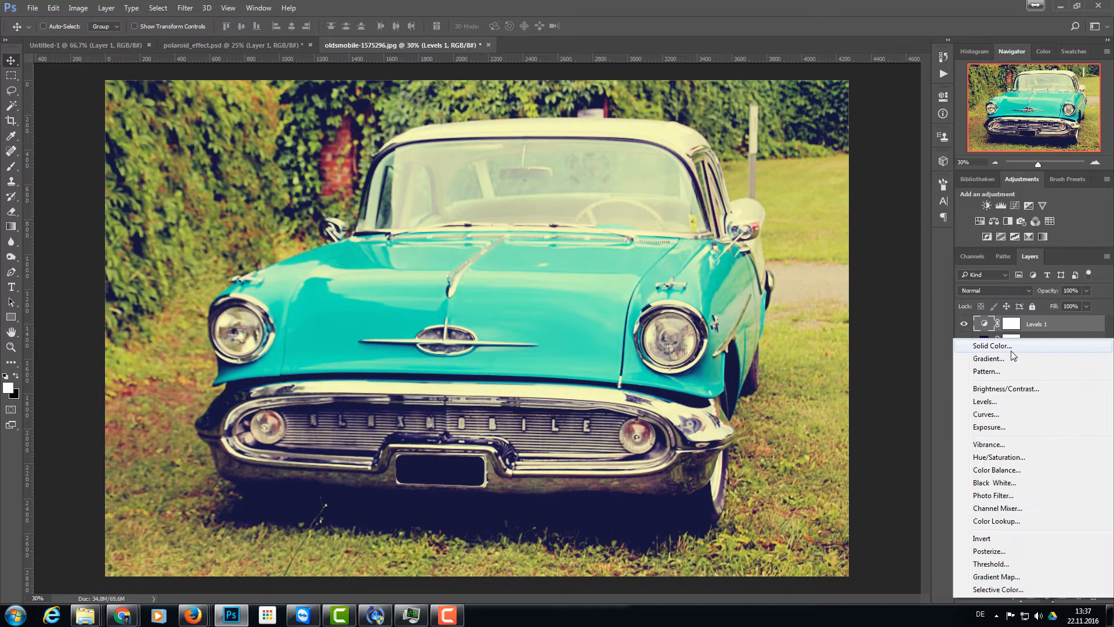
Step: Add a de9b82 peach Solid Color fill in Soft Light with slightly lowered opacity
click(990, 346)
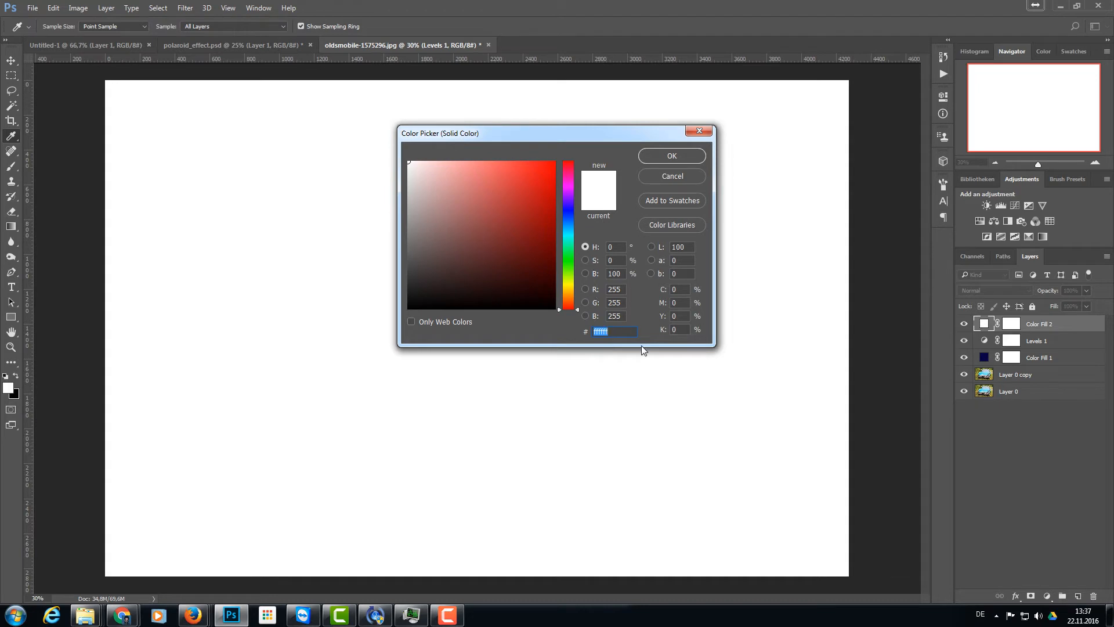
mouse_move(637, 346)
text(de9b82)
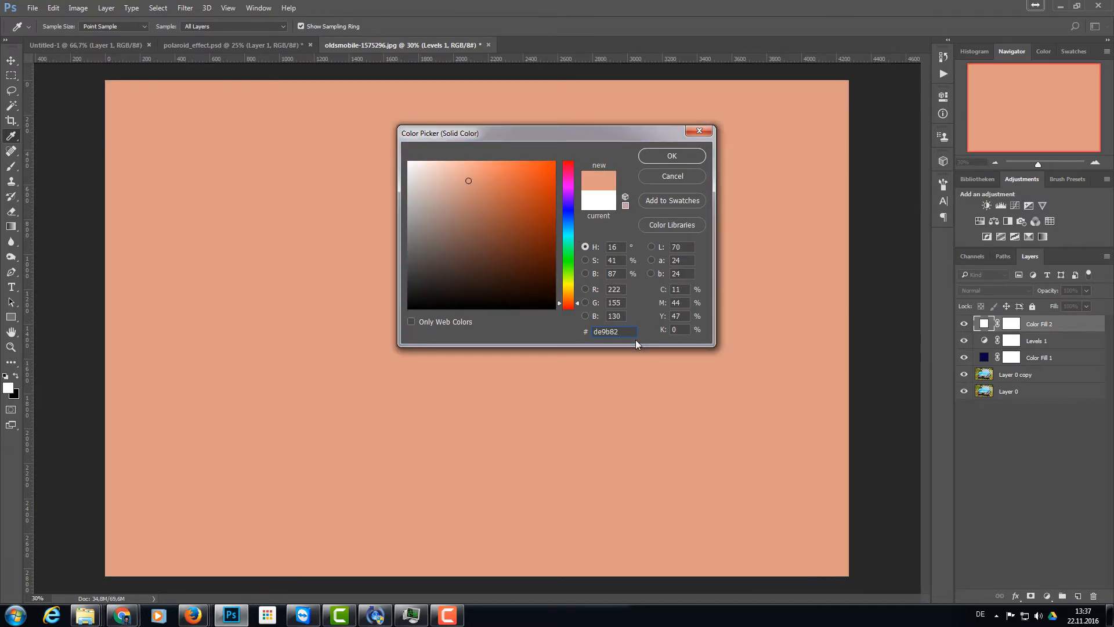
mouse_move(595, 146)
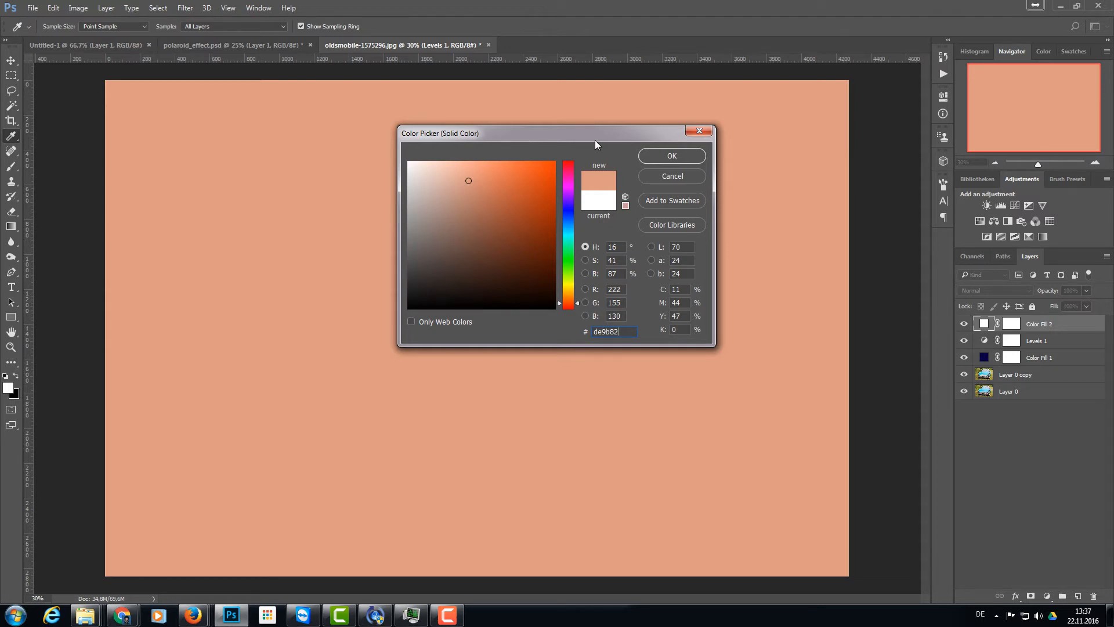
click(670, 155)
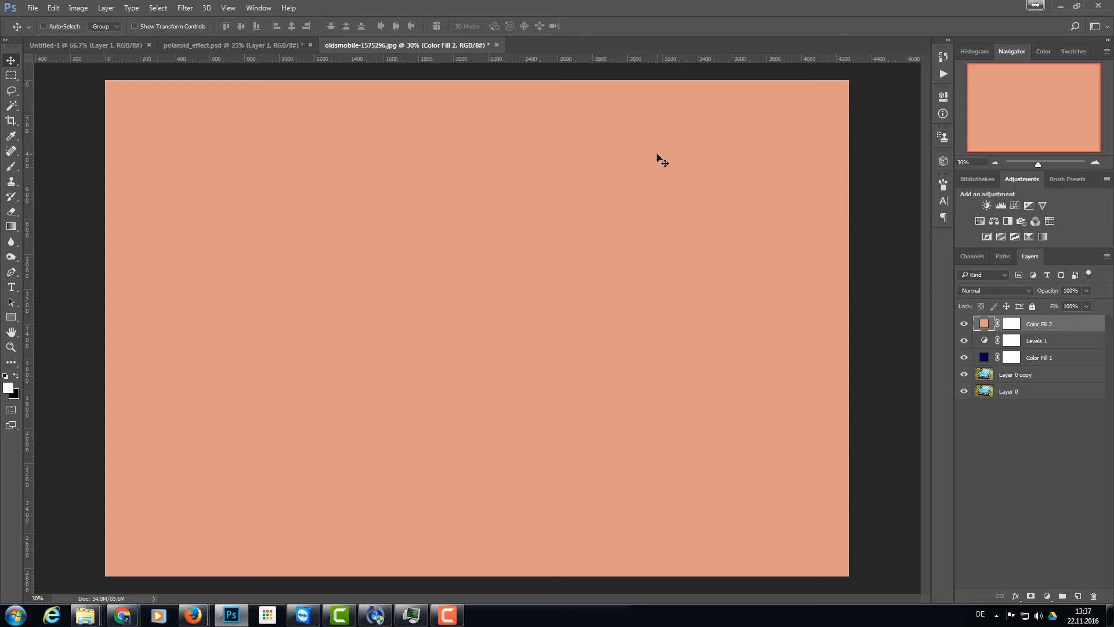
click(995, 290)
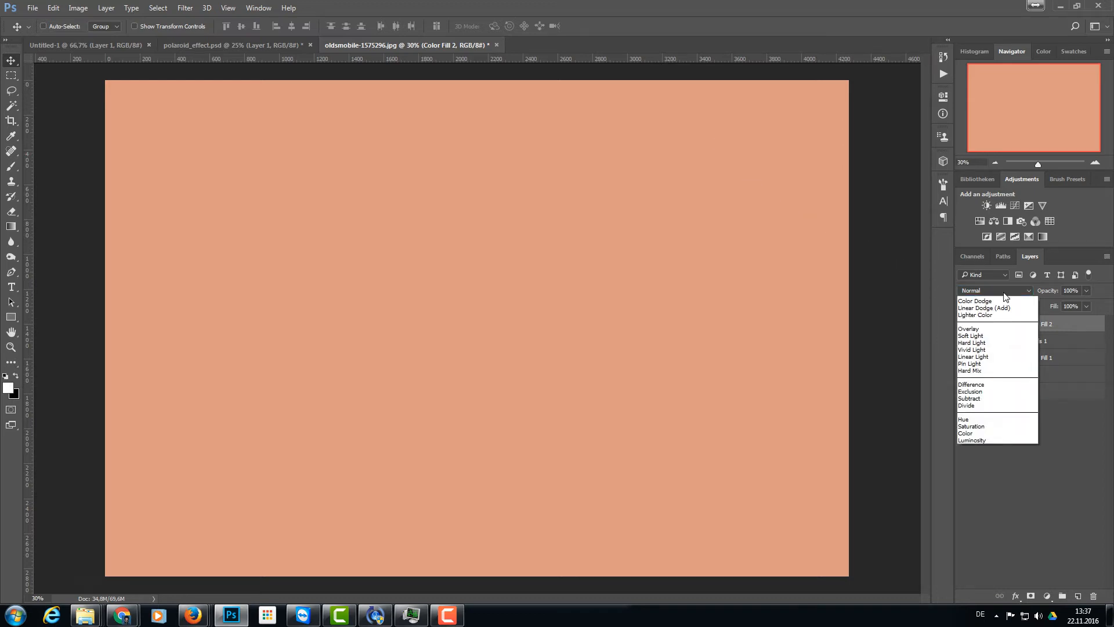
click(971, 336)
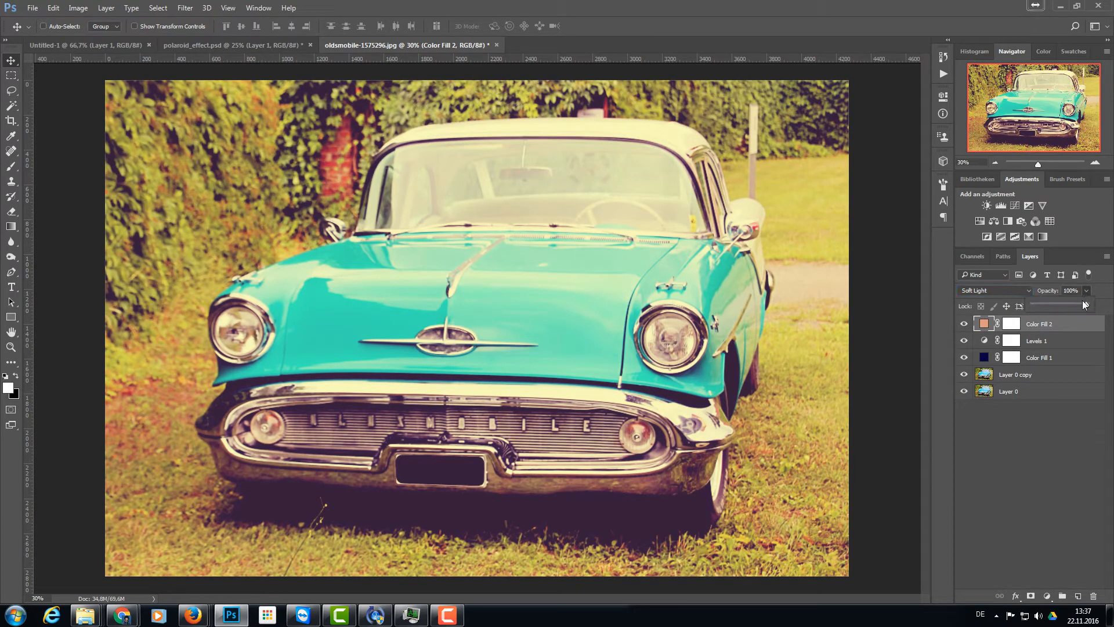
drag(1087, 306, 1077, 306)
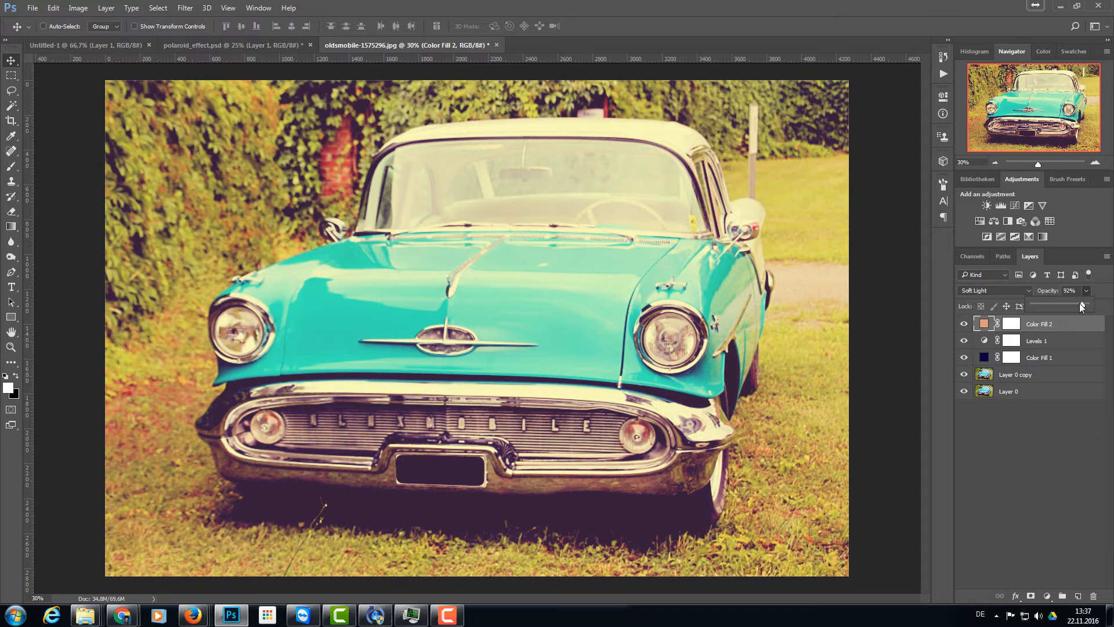
drag(1082, 306, 1070, 306)
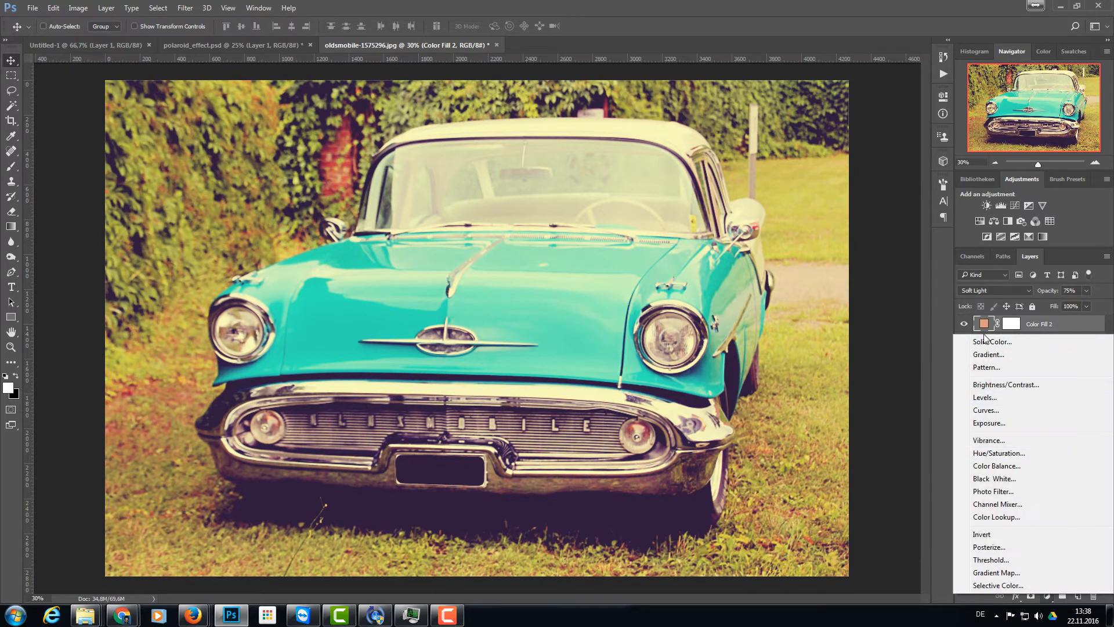
Step: Add a #fc9dab pink Solid Color fill in Soft Light at 51% opacity
click(992, 342)
text(fc9dab)
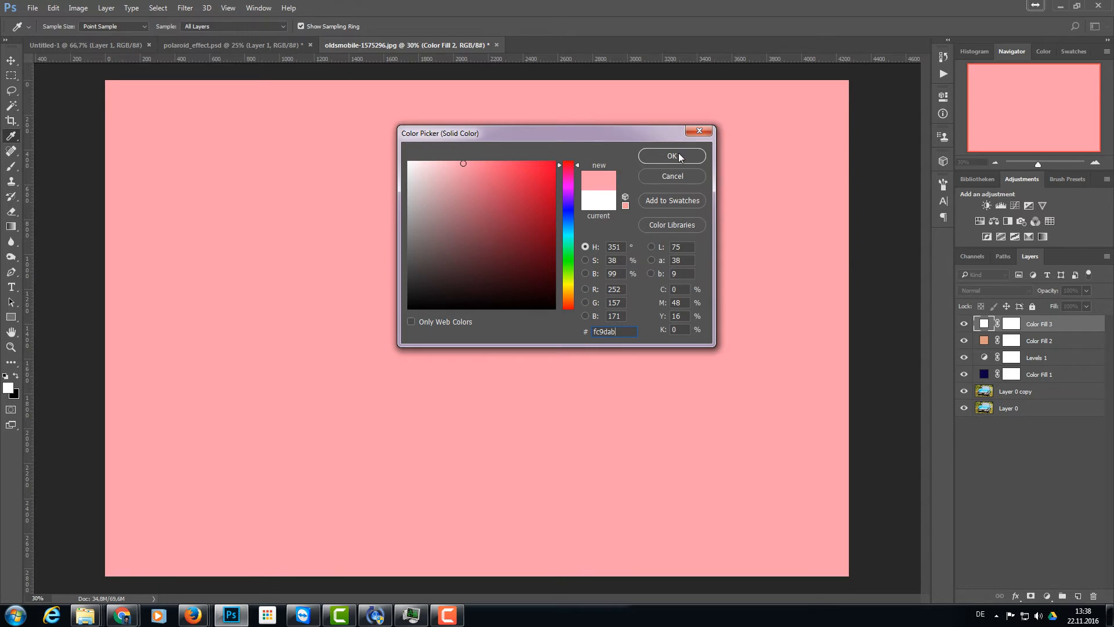
click(671, 156)
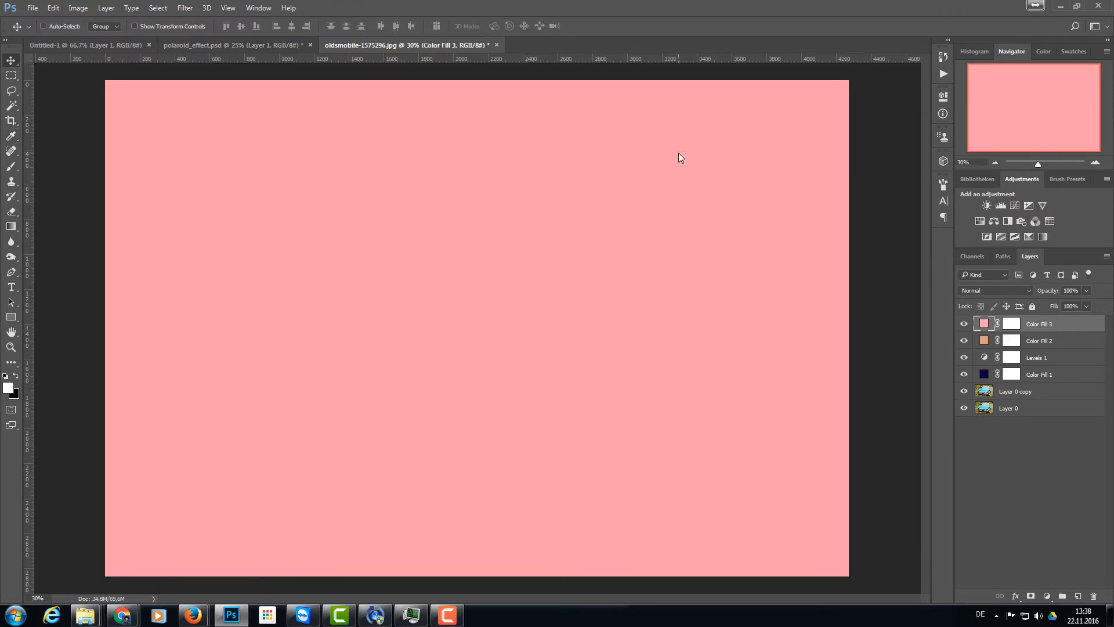
mouse_move(889, 309)
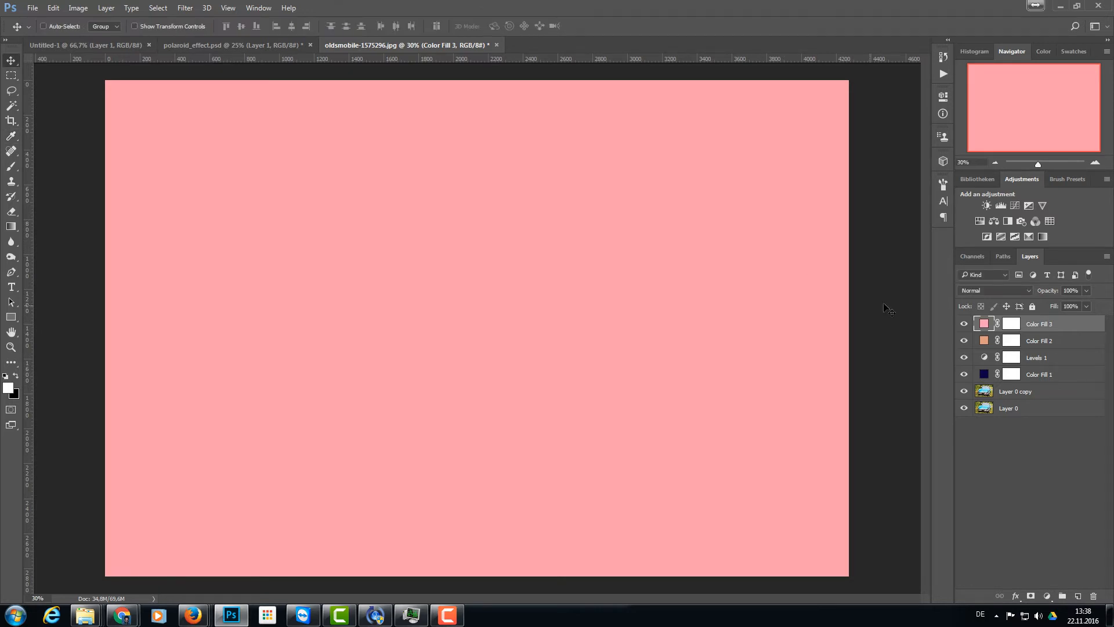
click(994, 291)
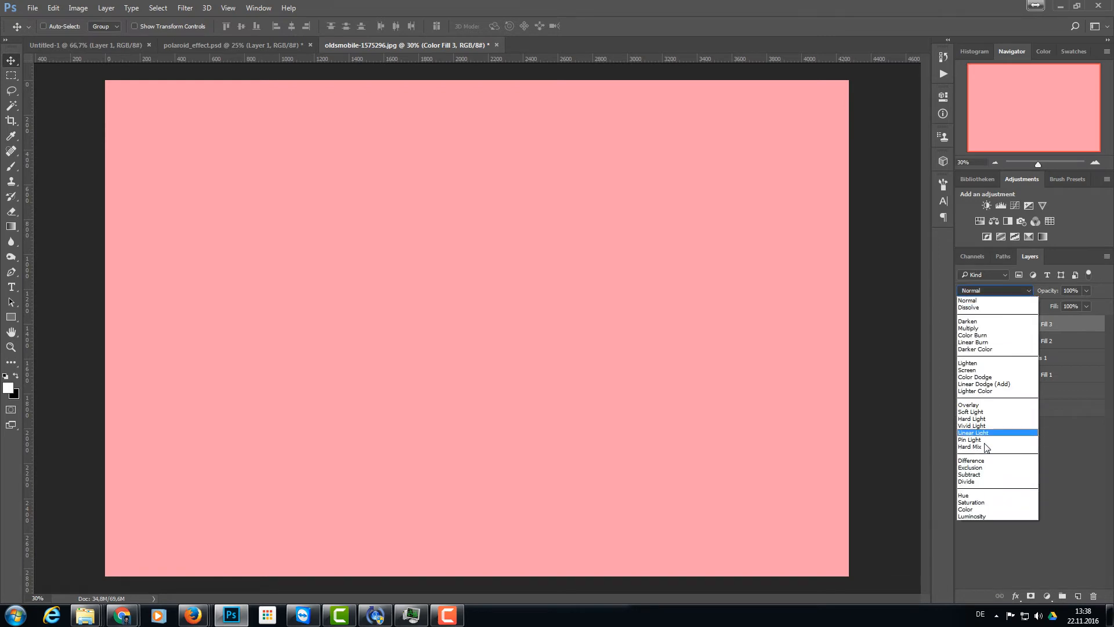
click(971, 412)
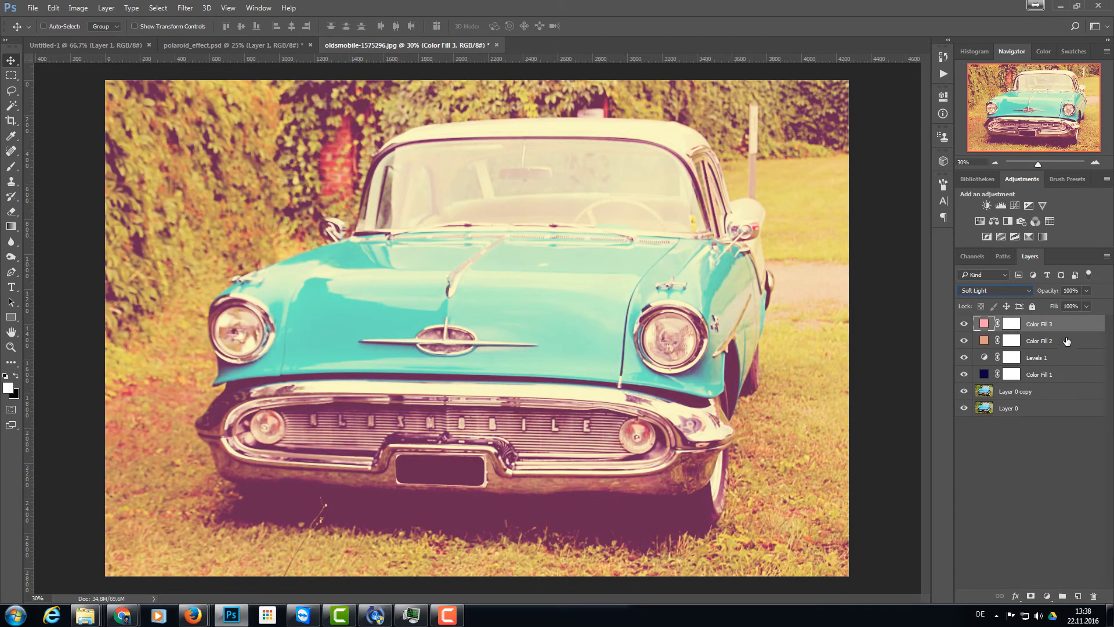
drag(1083, 305, 1058, 306)
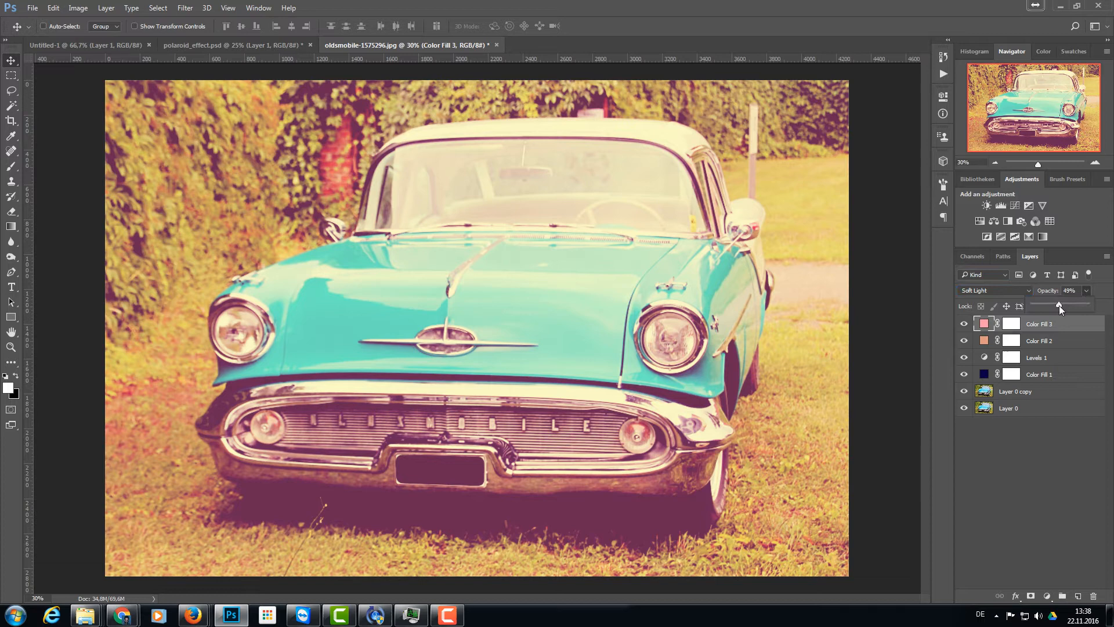
drag(1055, 304, 1058, 305)
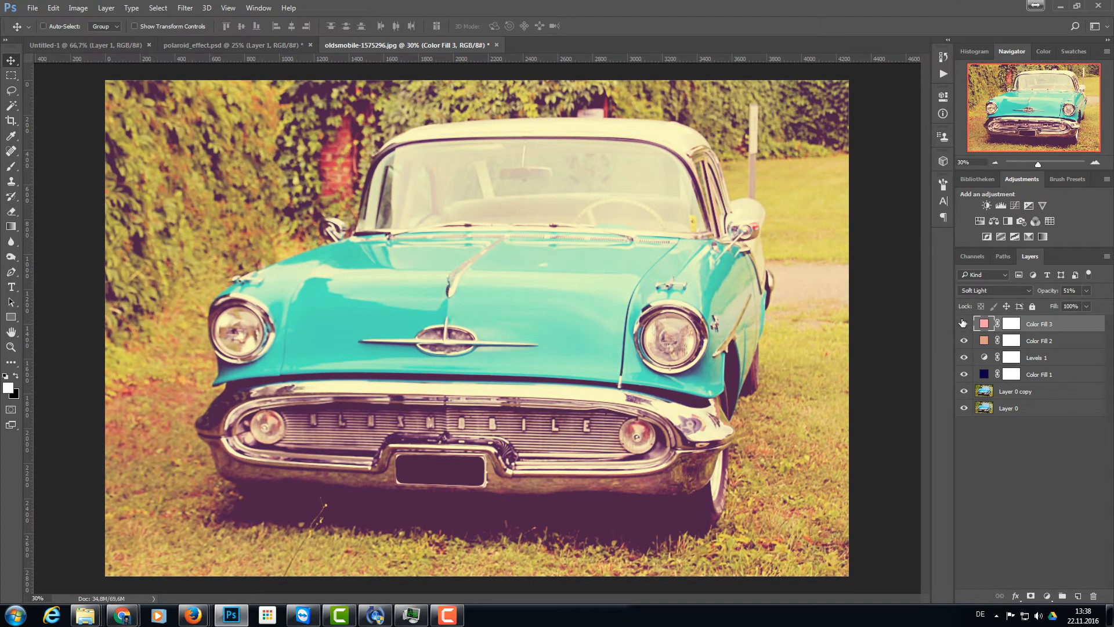
mouse_move(964, 324)
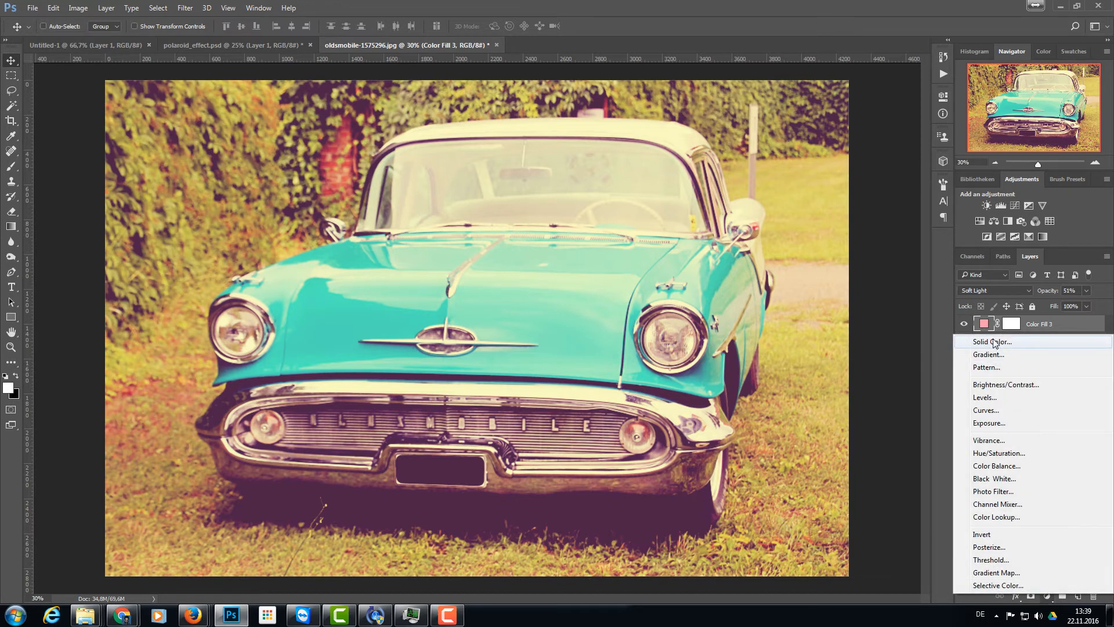
Step: Add a 070044 navy fill in Exclusion at 41% opacity, toggling visibility to compare
click(990, 342)
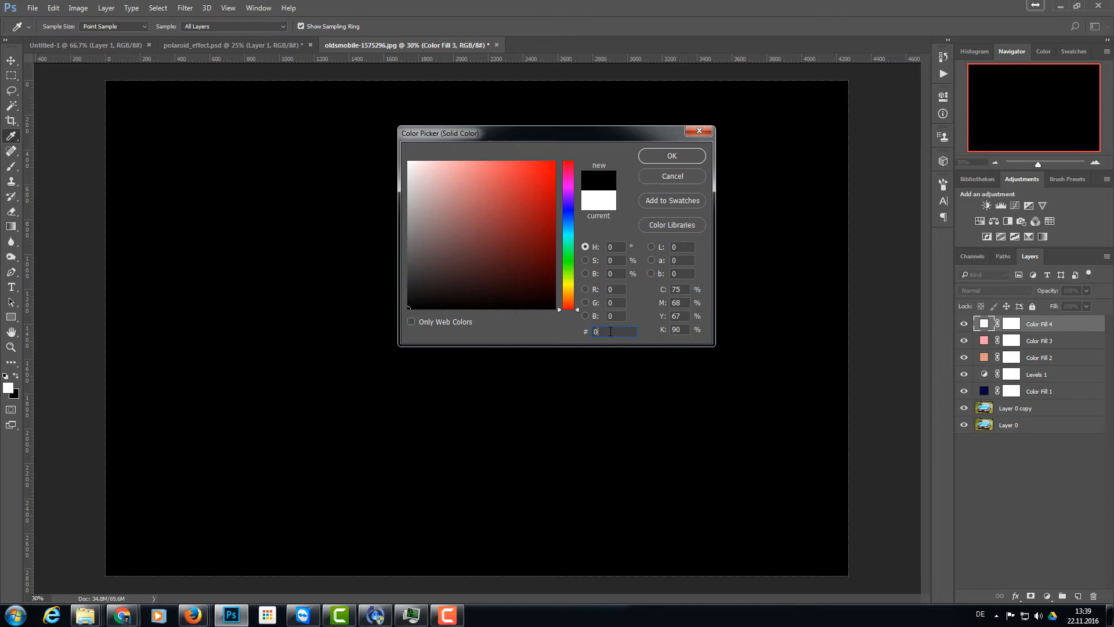
text(070044)
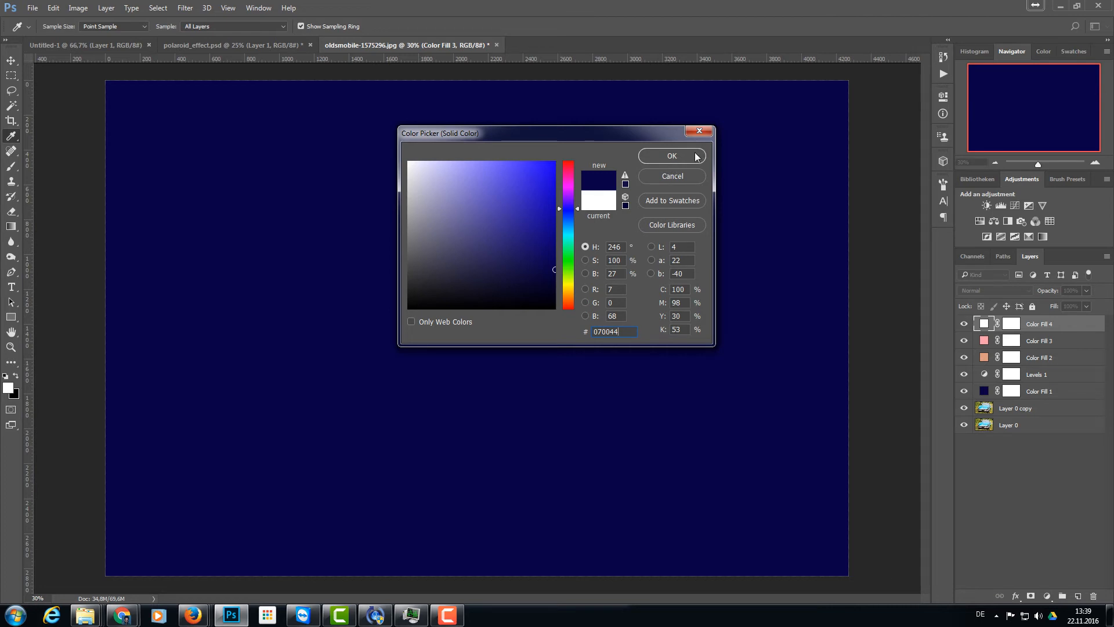
click(671, 155)
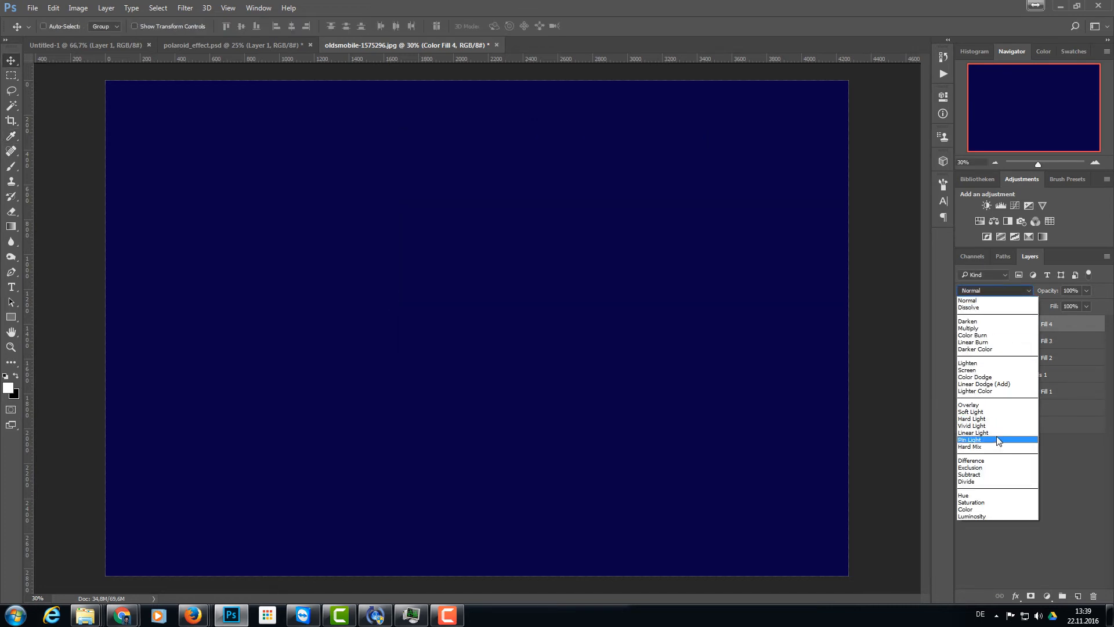
click(970, 467)
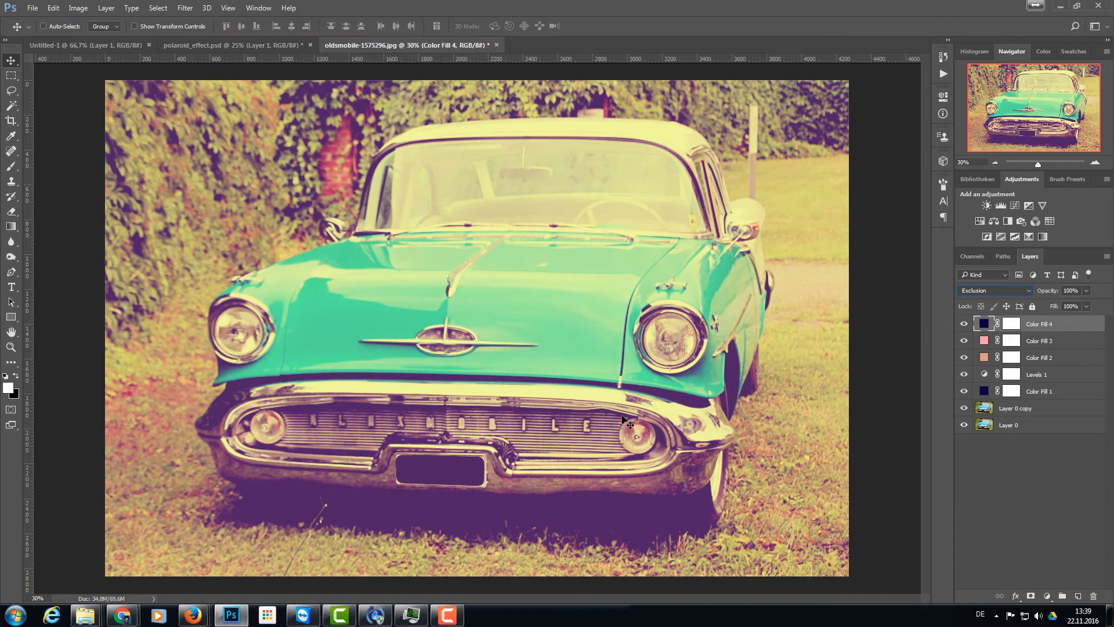
mouse_move(769, 481)
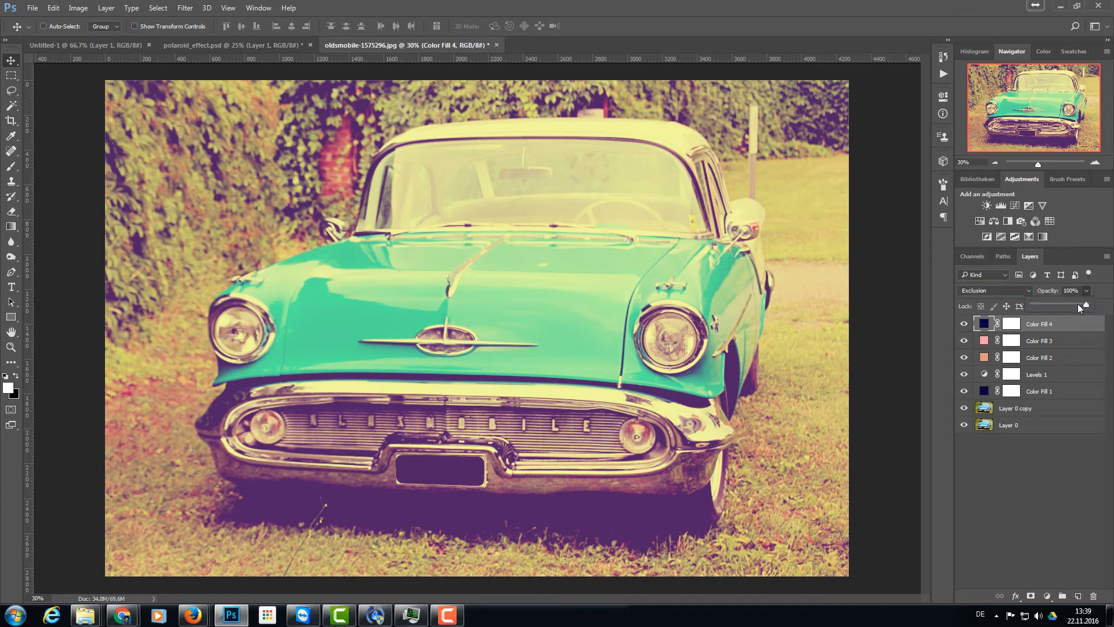
drag(1088, 306, 1054, 306)
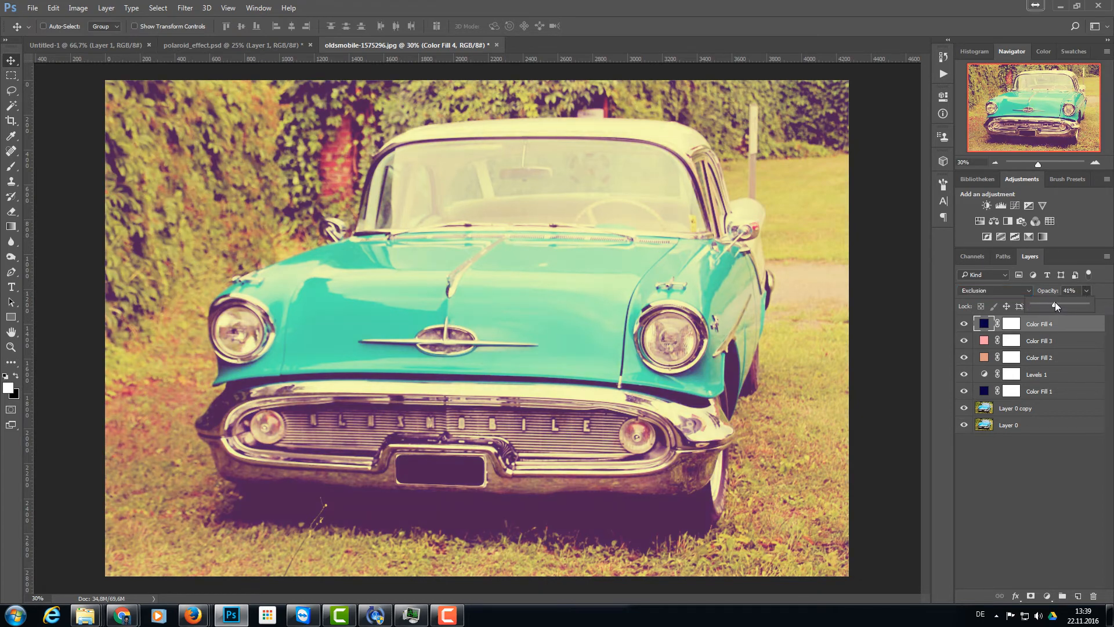
click(965, 323)
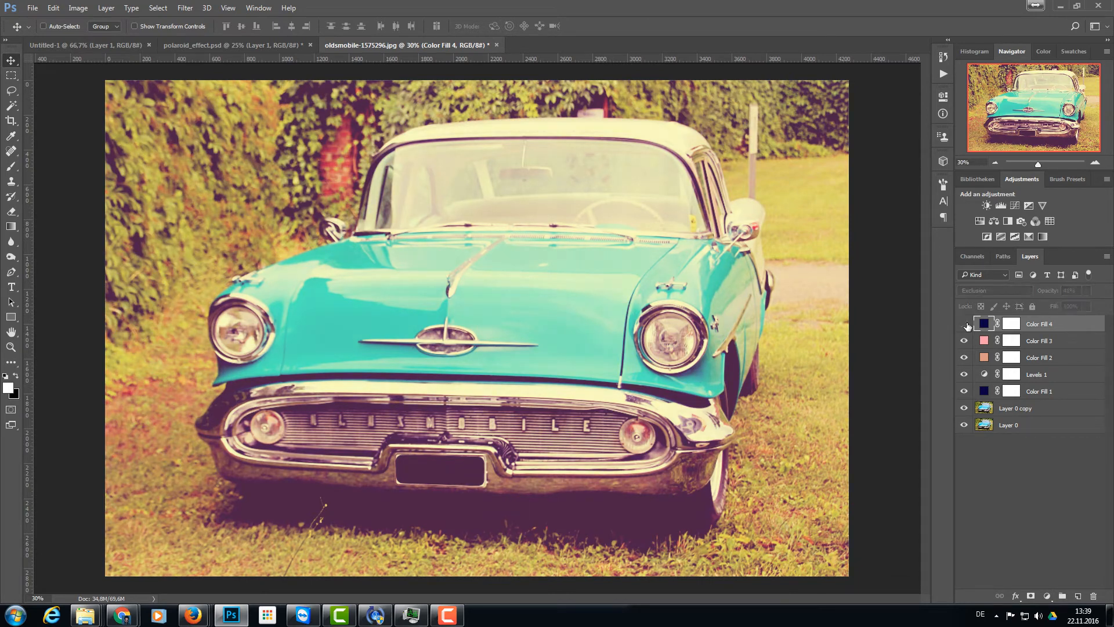
click(965, 323)
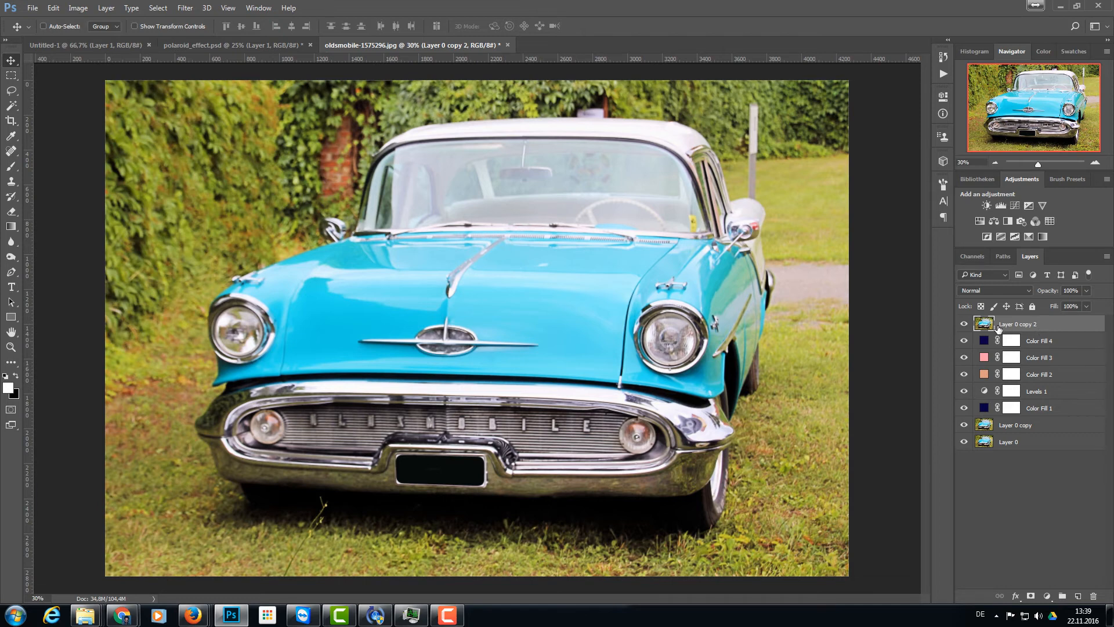
Step: Set the top photo copy to Soft Light blending at 39% opacity
click(995, 290)
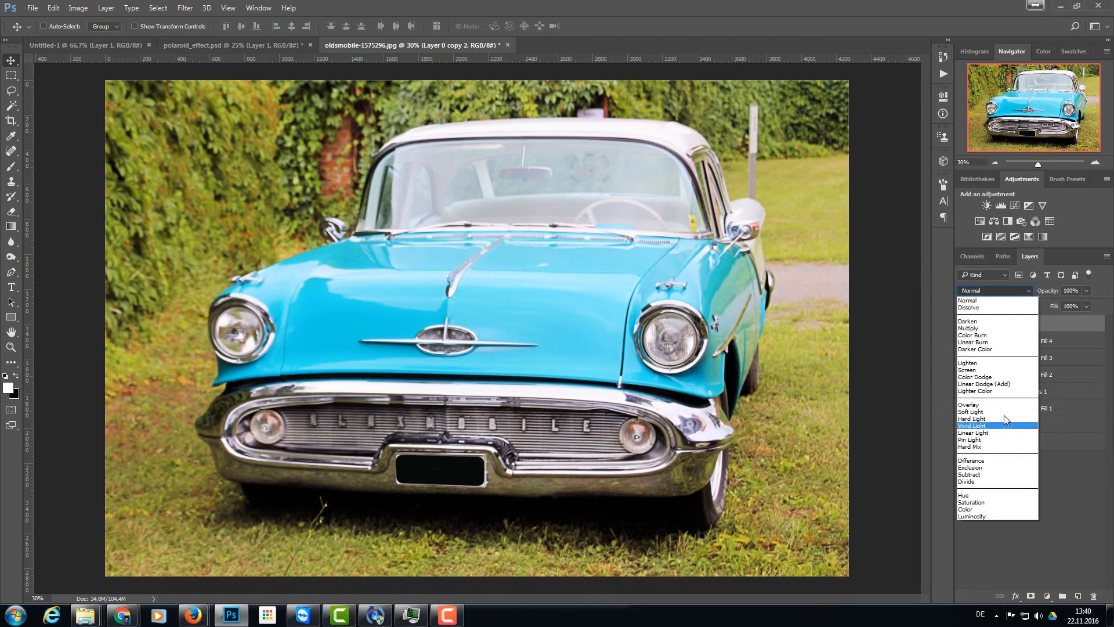
click(971, 412)
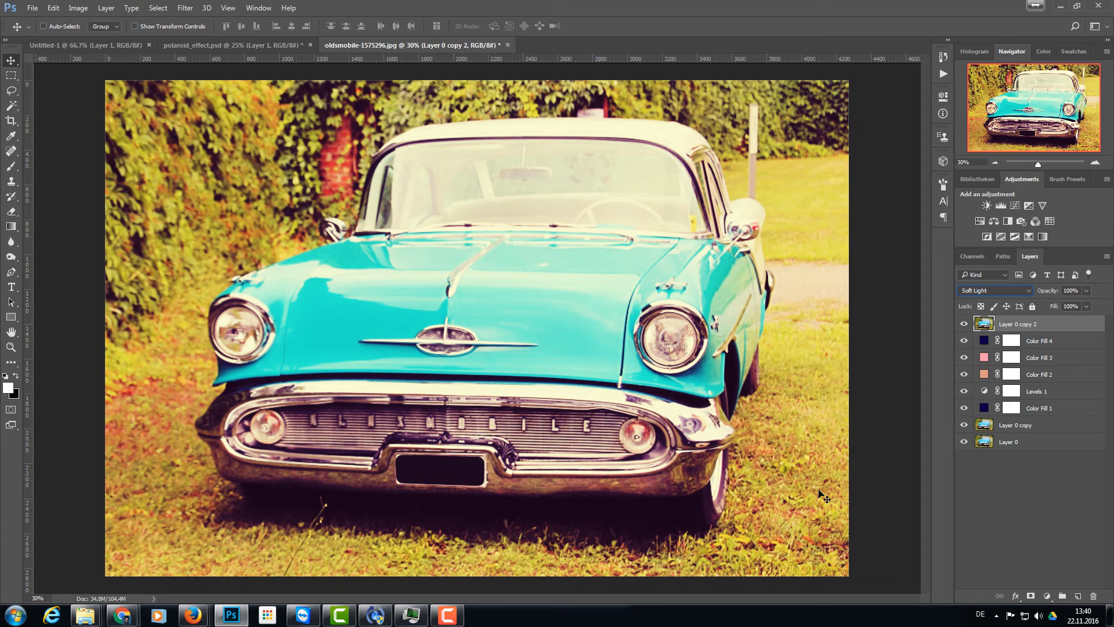
mouse_move(1105, 400)
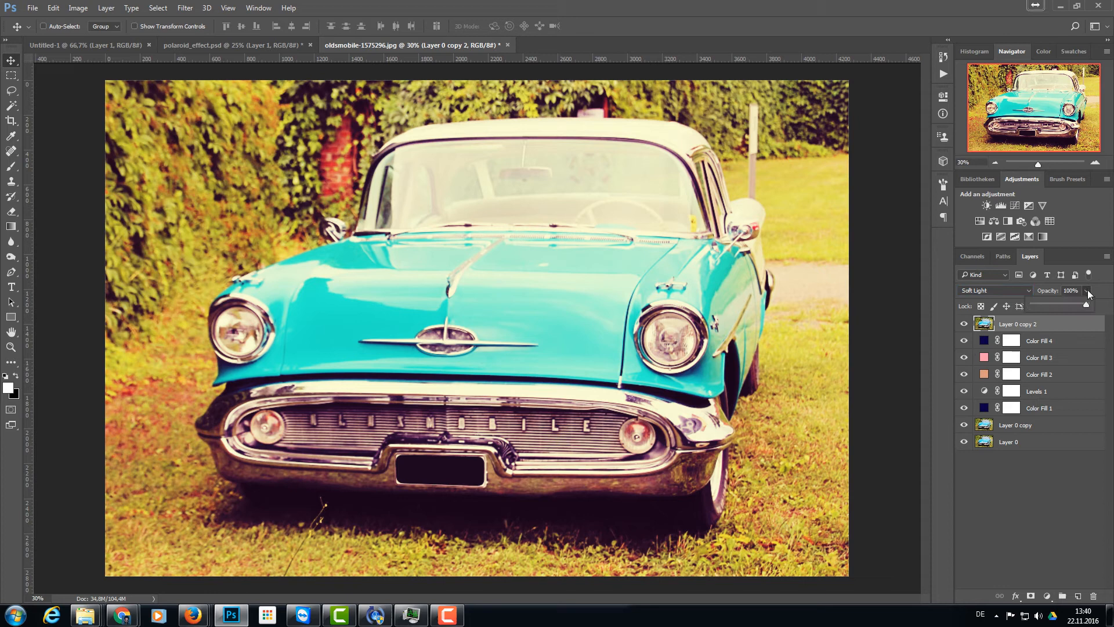
drag(1083, 306, 1055, 305)
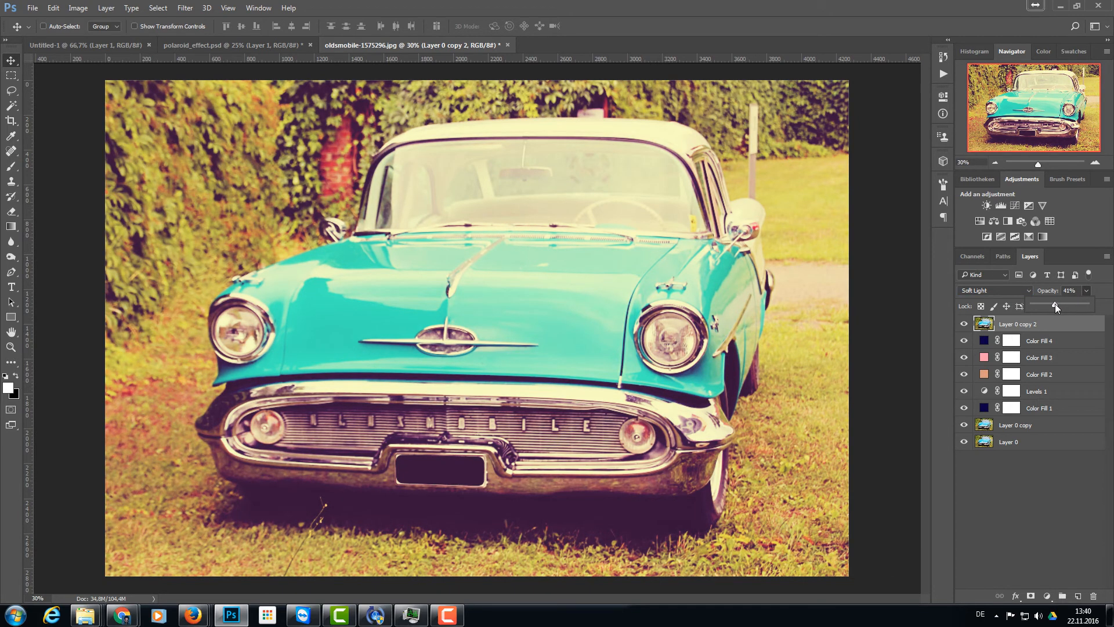
drag(1059, 305, 1056, 306)
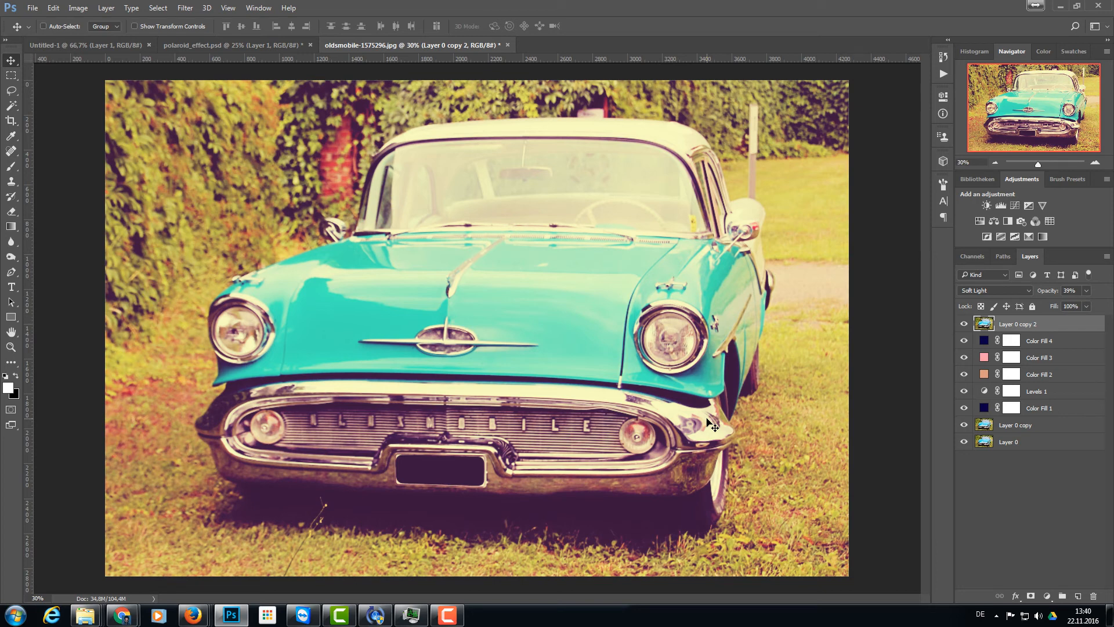
Step: Stamp all visible layers into a merged top layer and launch the Camera Raw Filter
click(43, 26)
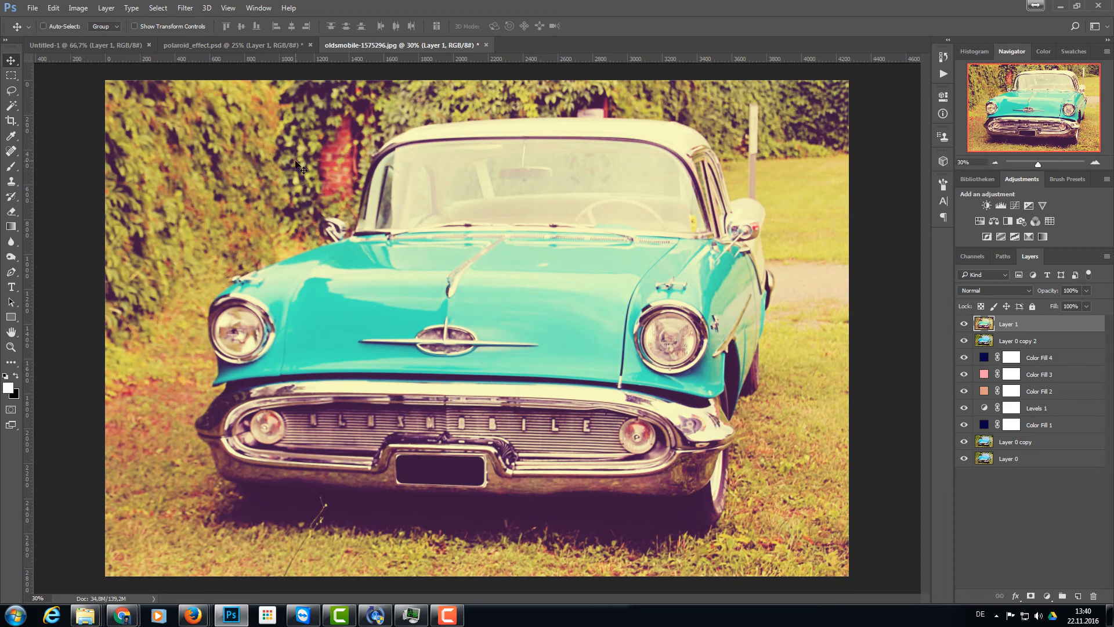
click(185, 7)
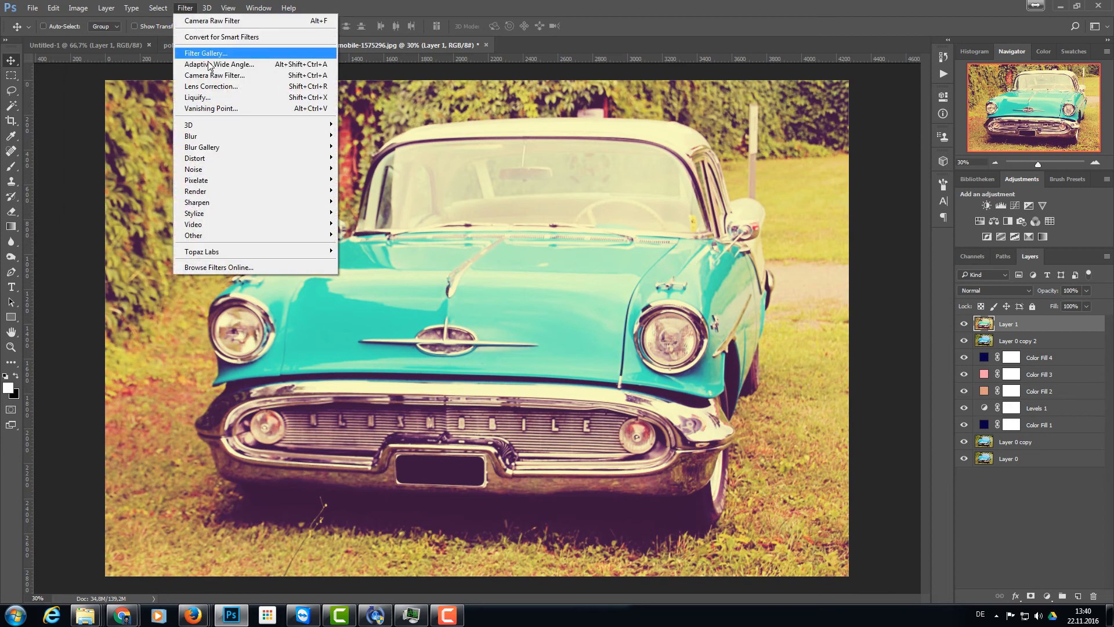
click(206, 52)
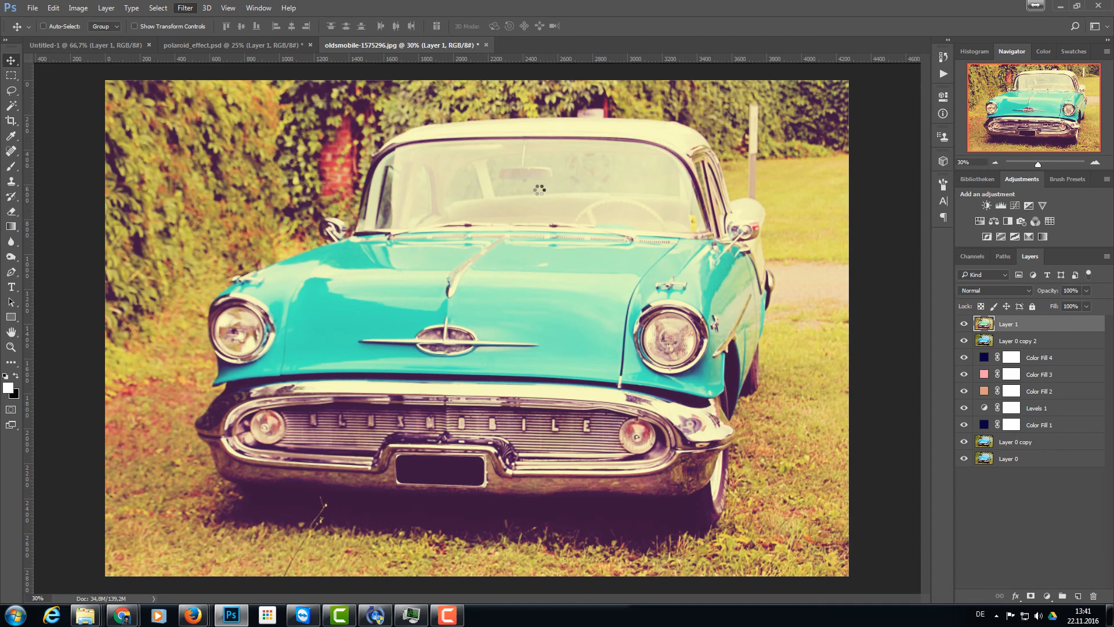
click(184, 8)
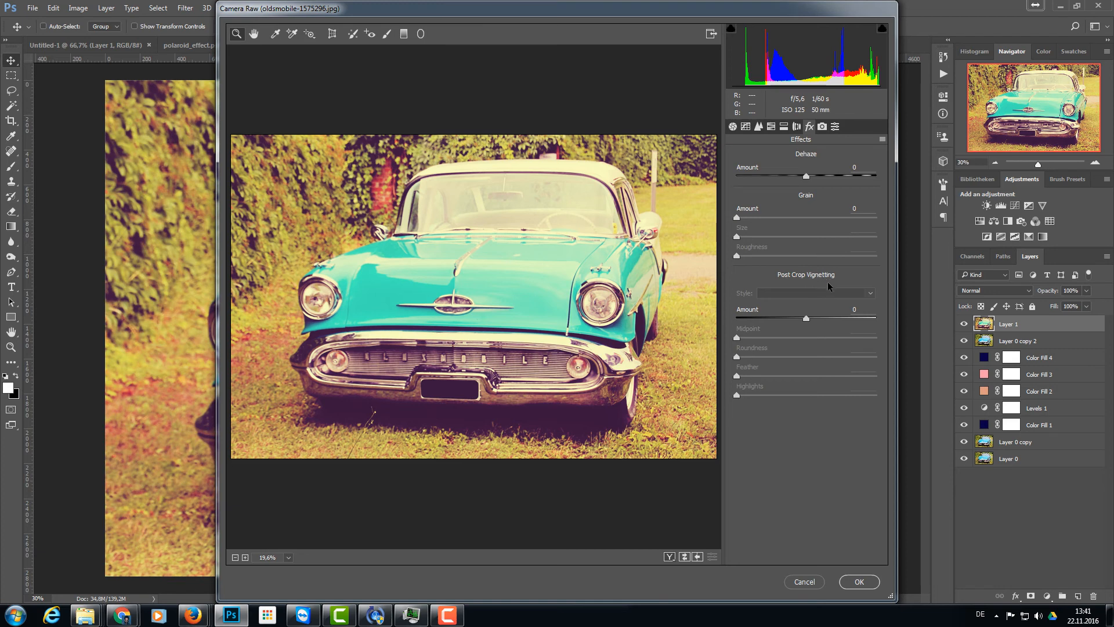
Step: Apply a -23 post-crop vignette in Camera Raw and confirm
click(814, 292)
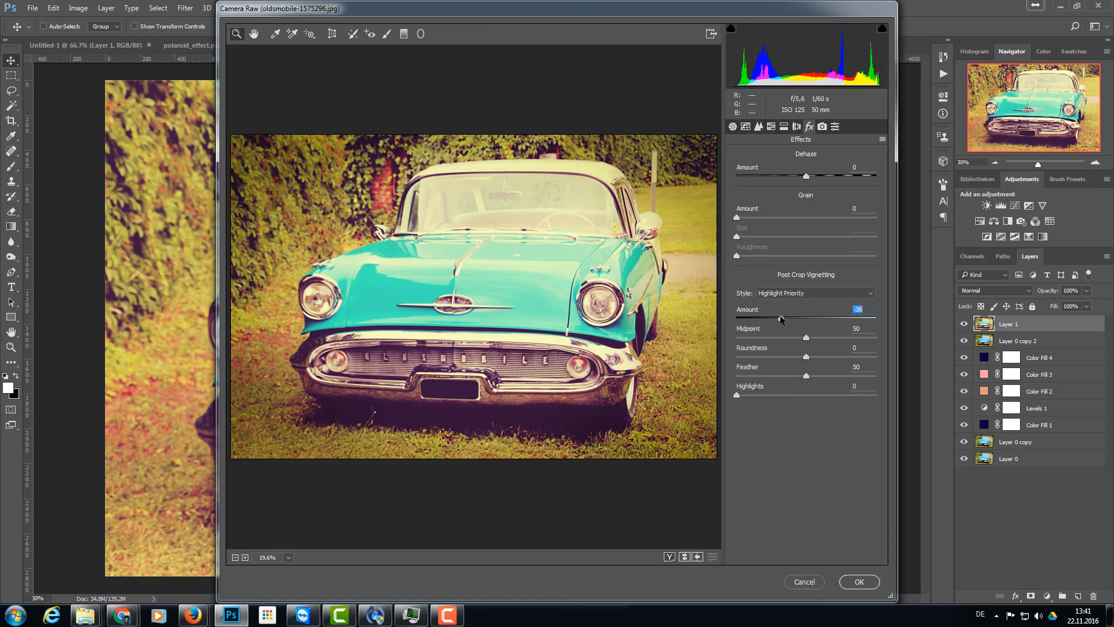
drag(779, 318, 787, 317)
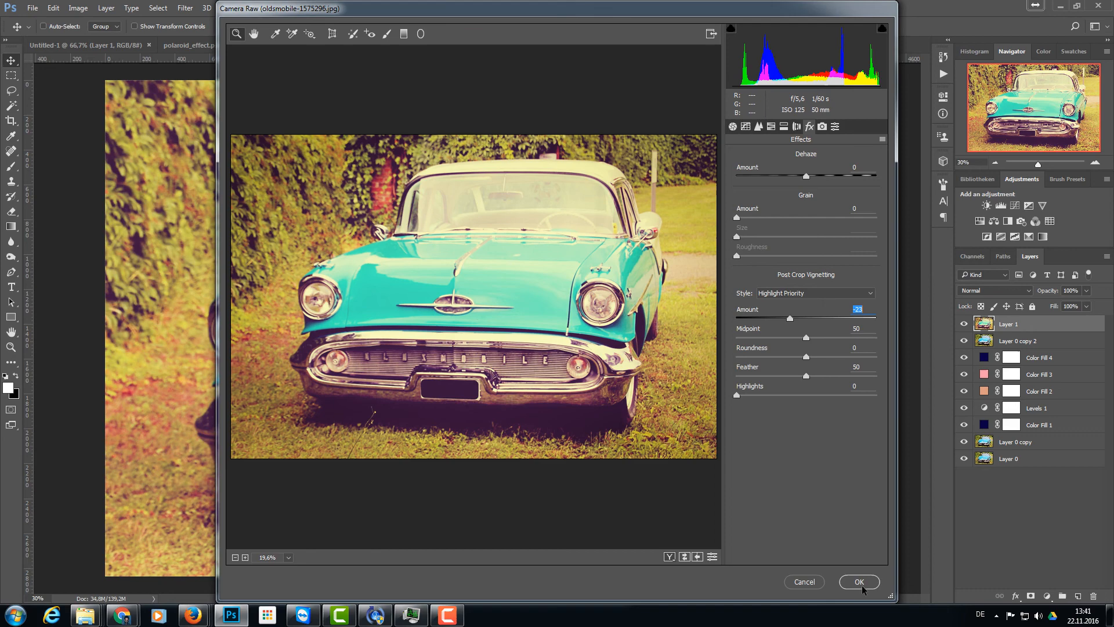
click(859, 582)
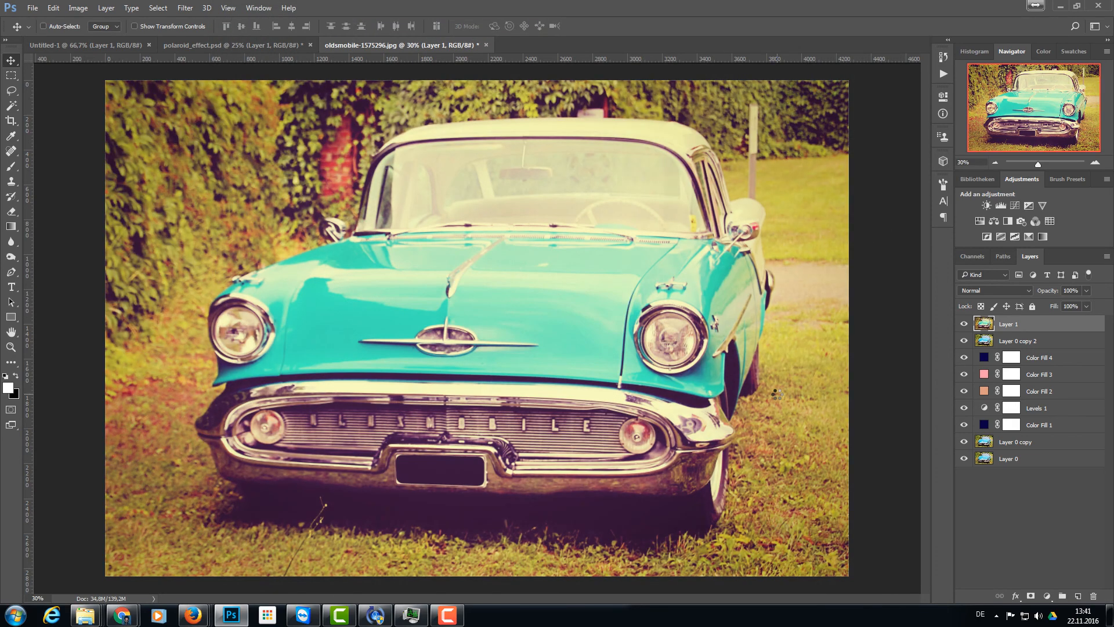